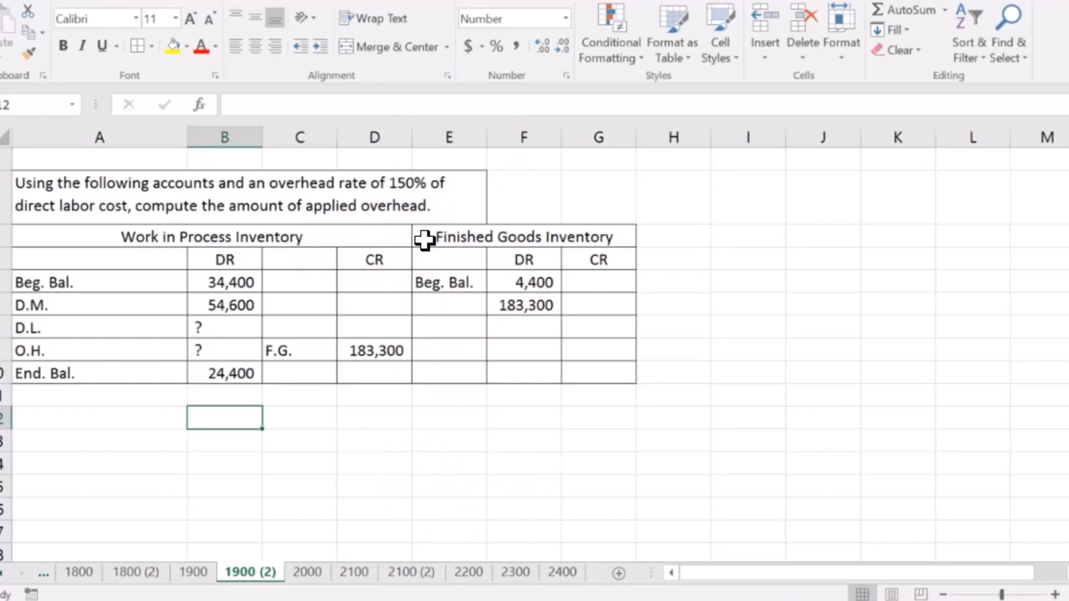
pyautogui.moveTo(461, 247)
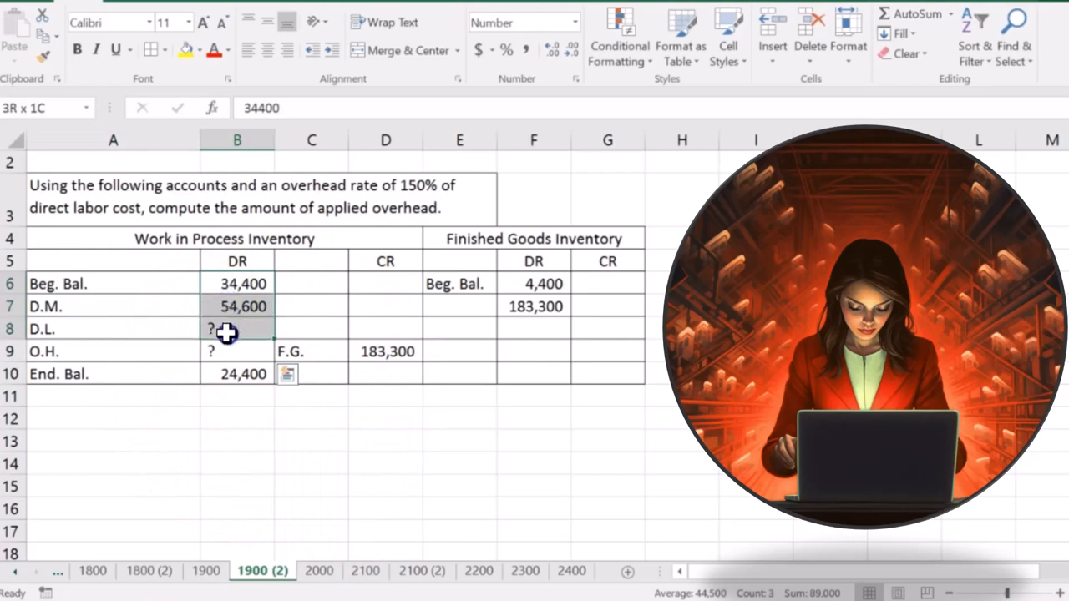
# Enter the WIP equation 34,400+54,600+DL+OH-183,300=24,400 in A12 below the T-accounts.
pyautogui.click(384, 351)
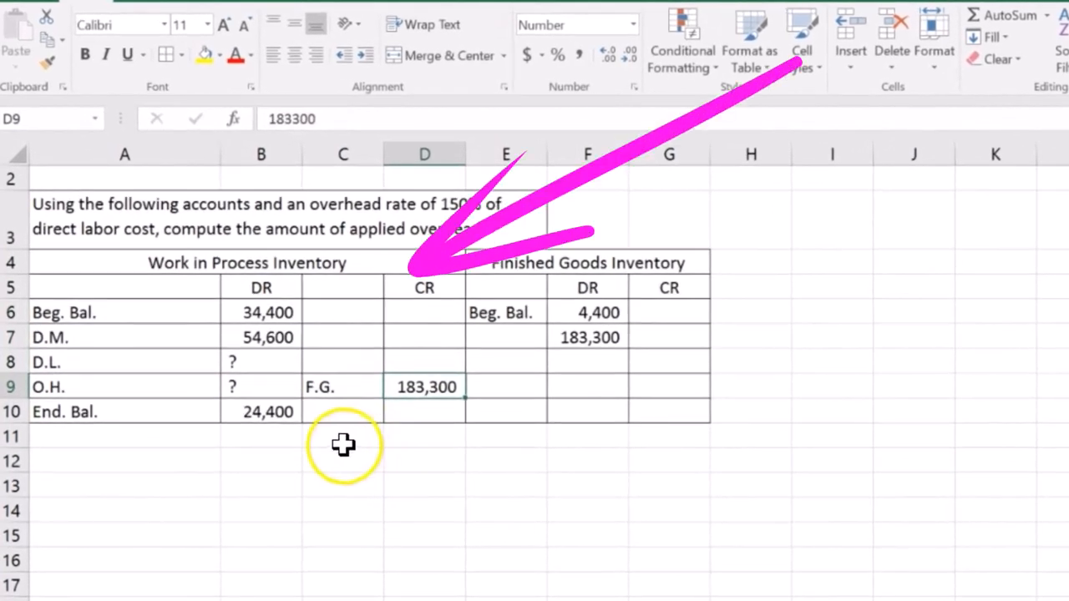
pyautogui.click(261, 411)
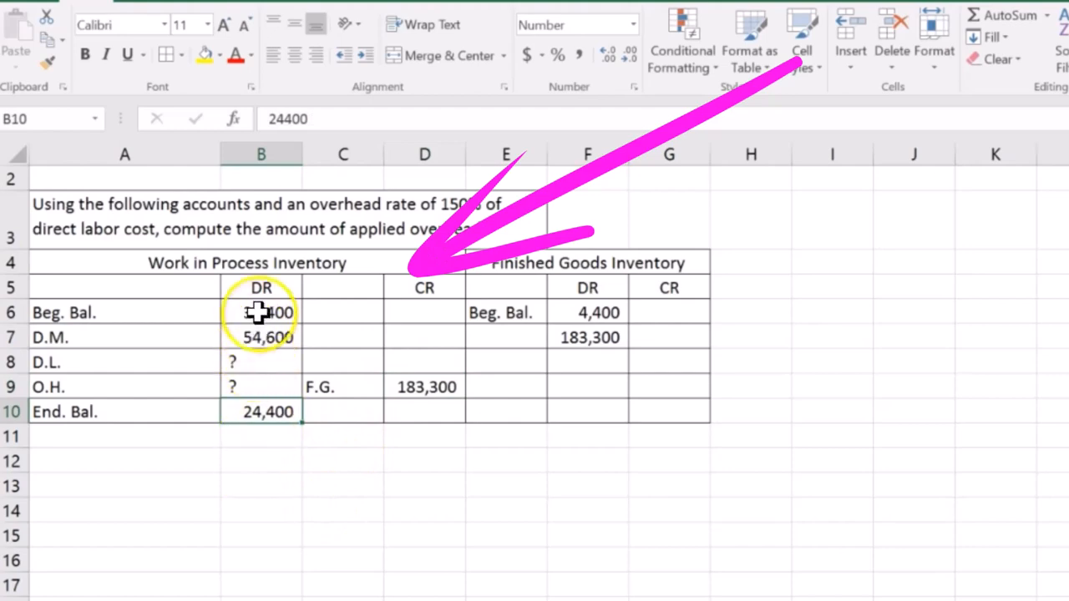
pyautogui.click(147, 362)
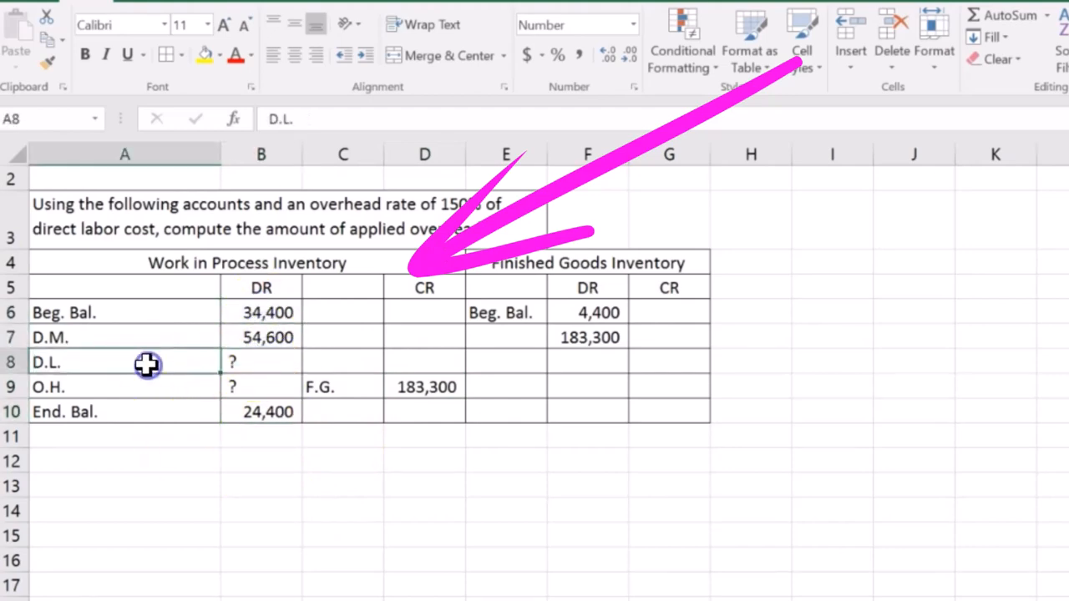
pyautogui.click(394, 387)
pyautogui.write("'")
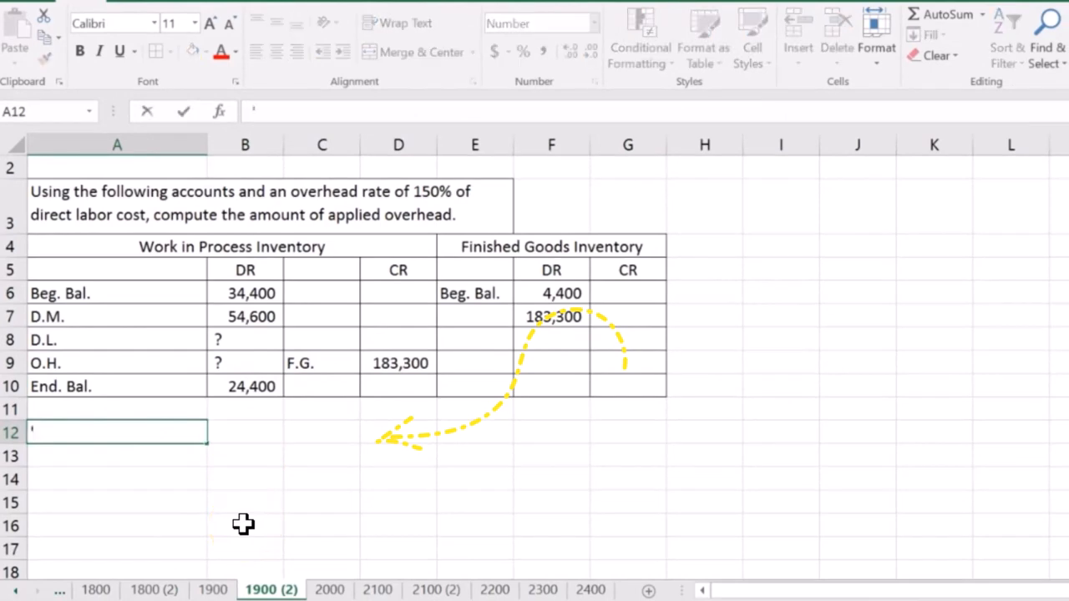
pyautogui.write('34')
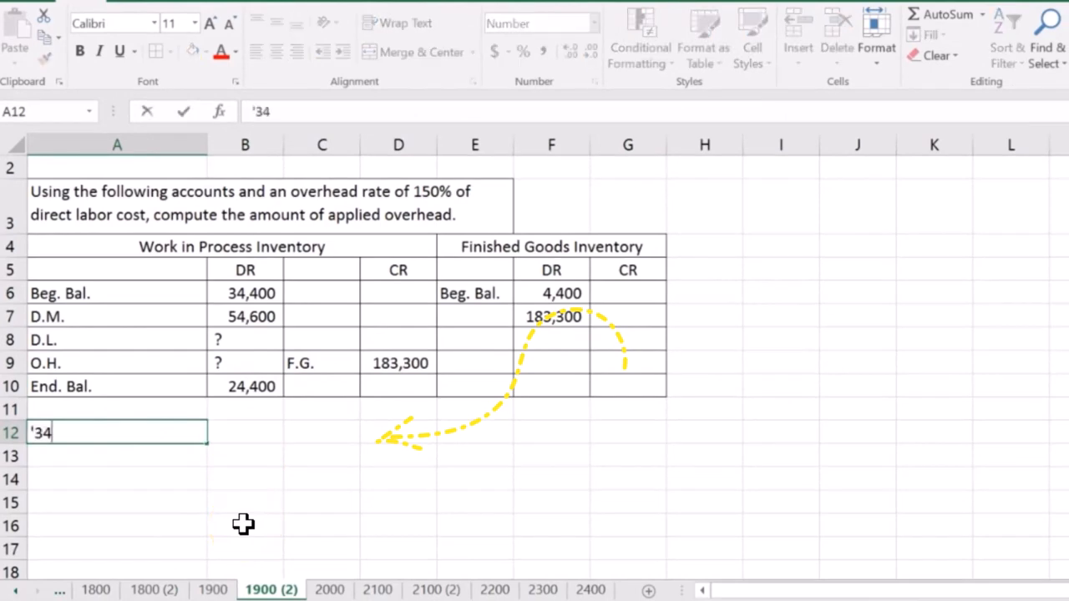
pyautogui.write(',400')
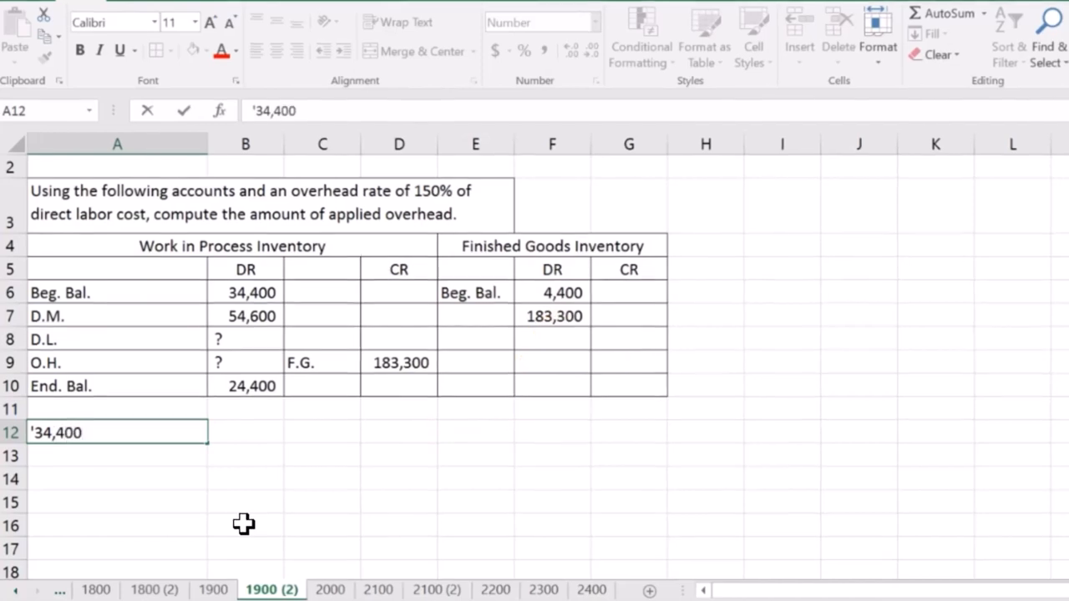
pyautogui.write('+54,600')
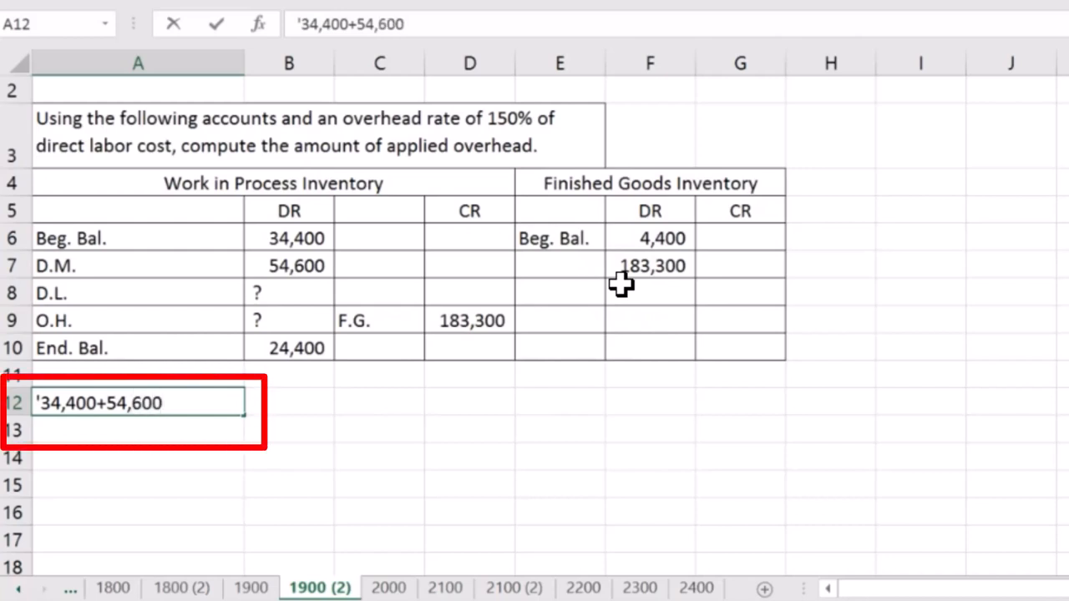
pyautogui.write('+')
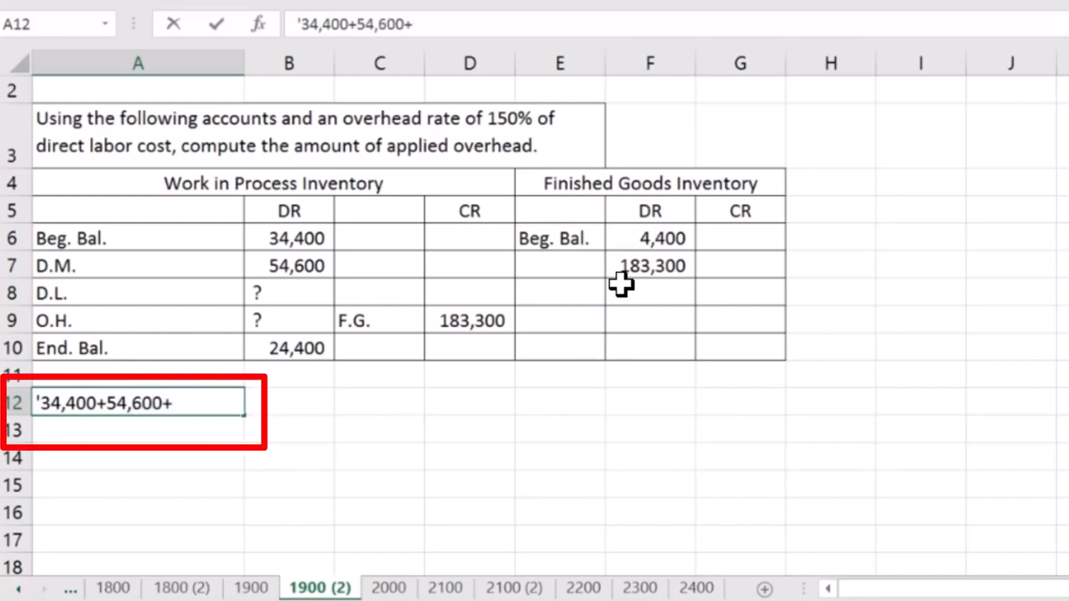
pyautogui.write('DL')
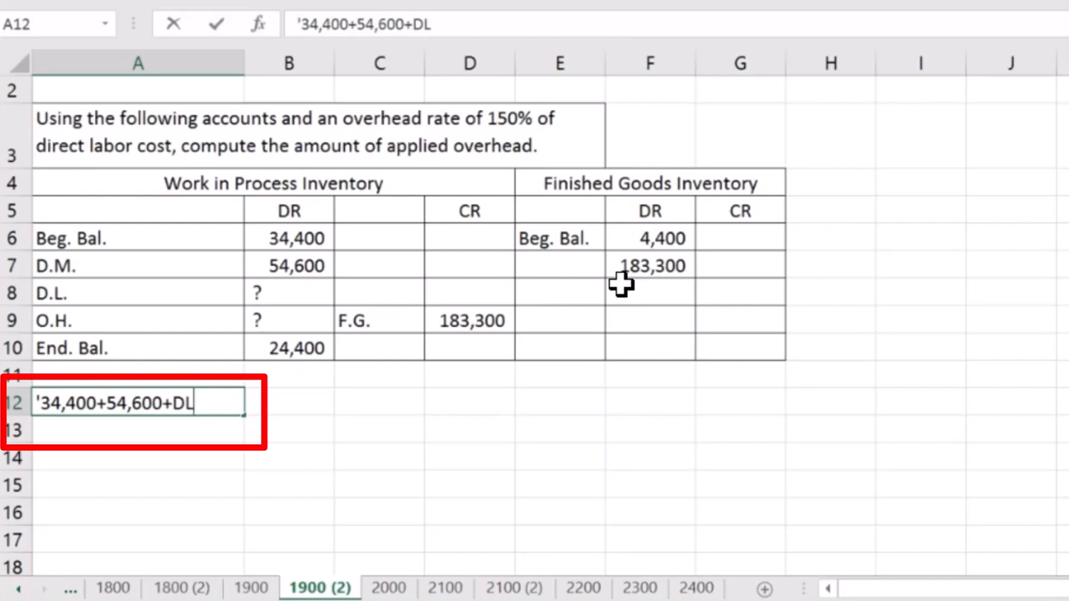
pyautogui.write('+')
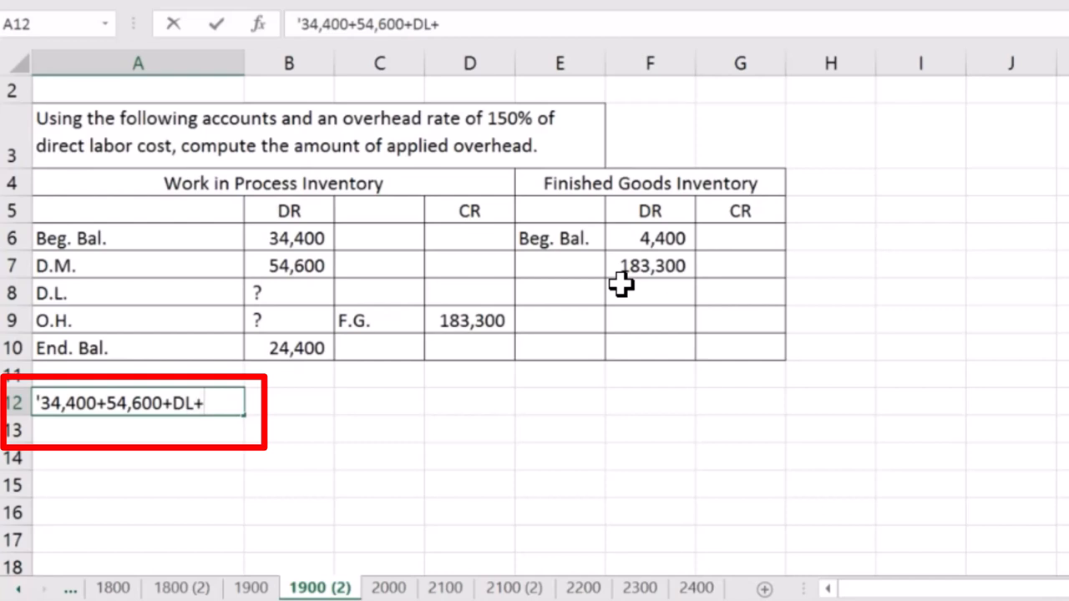
pyautogui.write('OH')
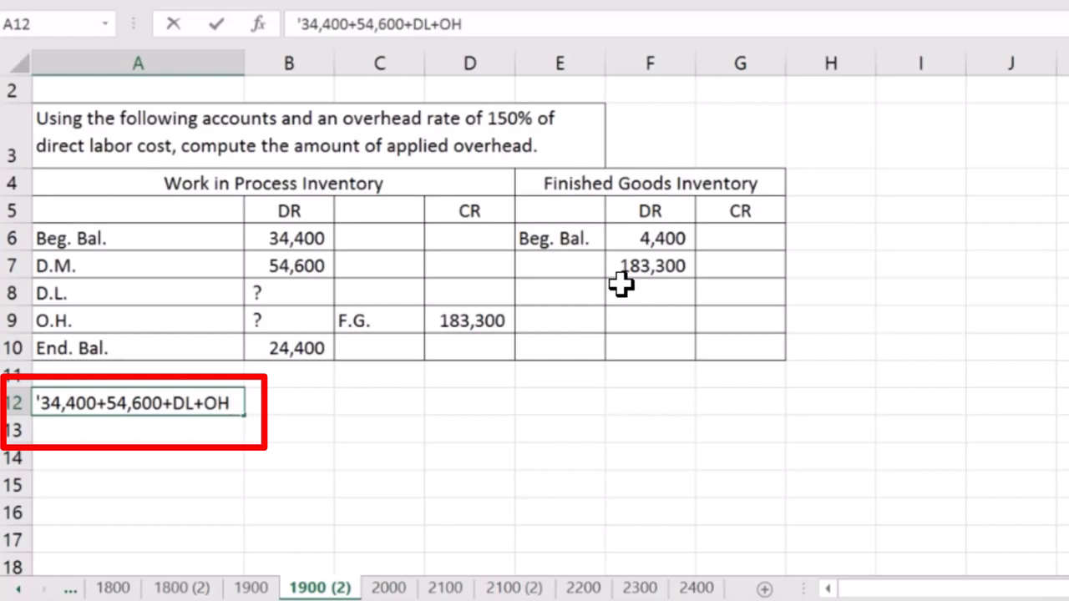
pyautogui.write('-')
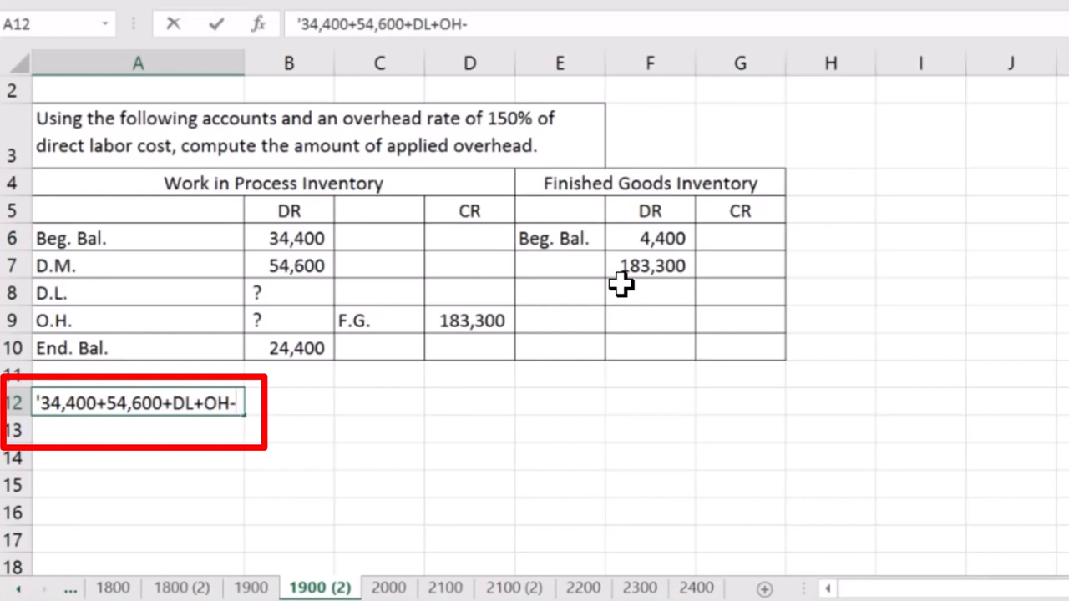
pyautogui.write('183,300')
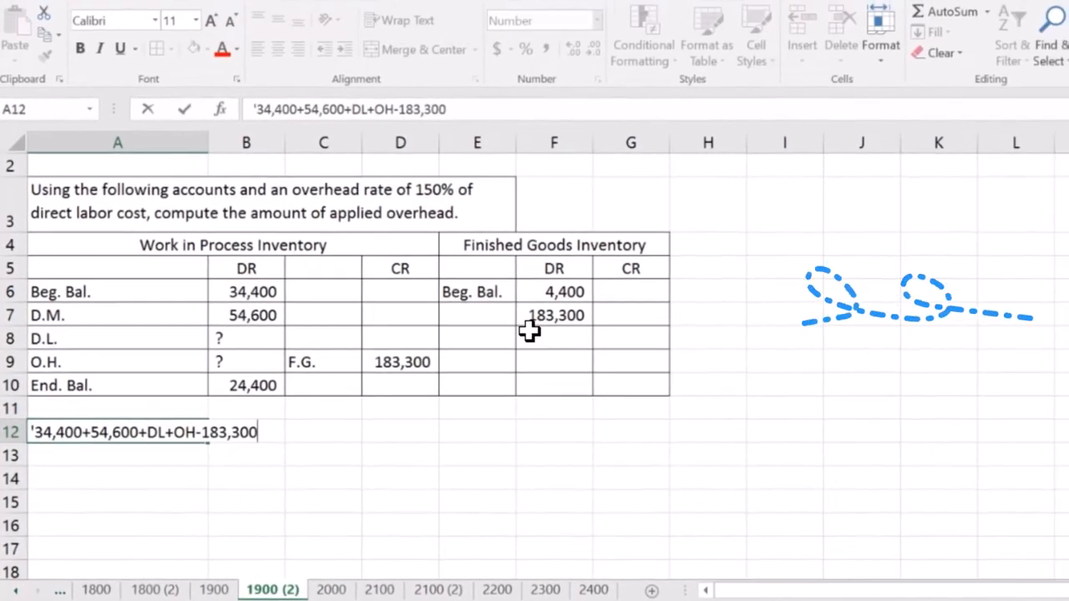
pyautogui.write('=')
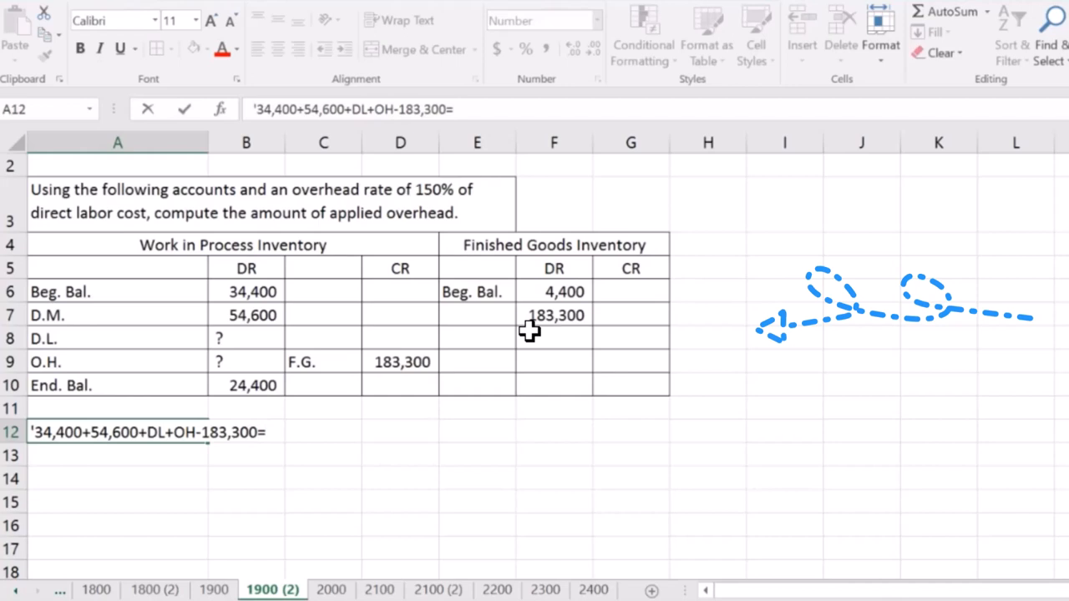
pyautogui.write('24,')
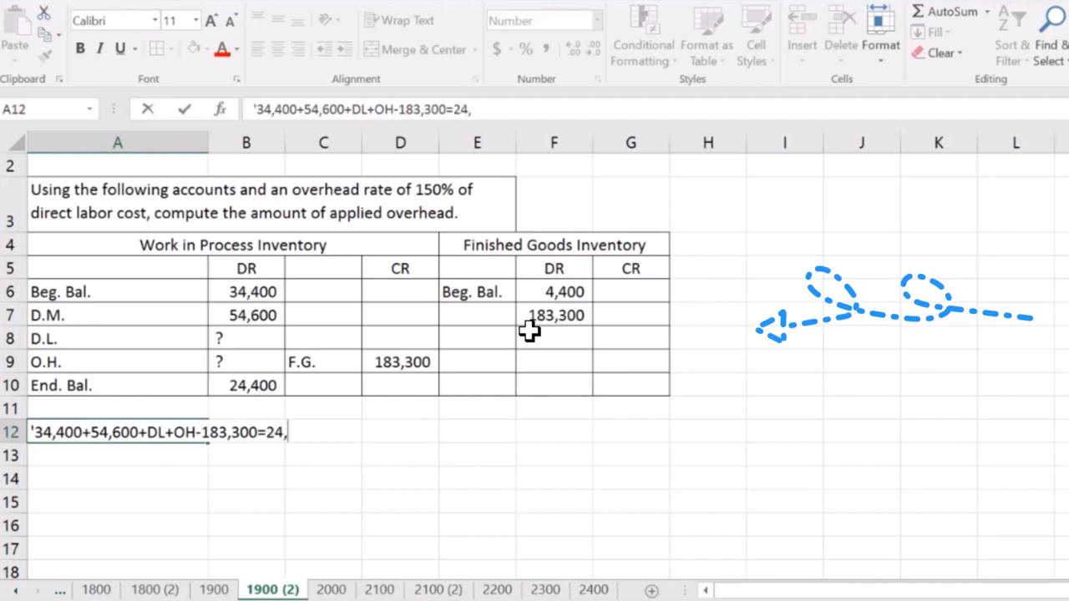
pyautogui.write('400')
pyautogui.press('Enter')
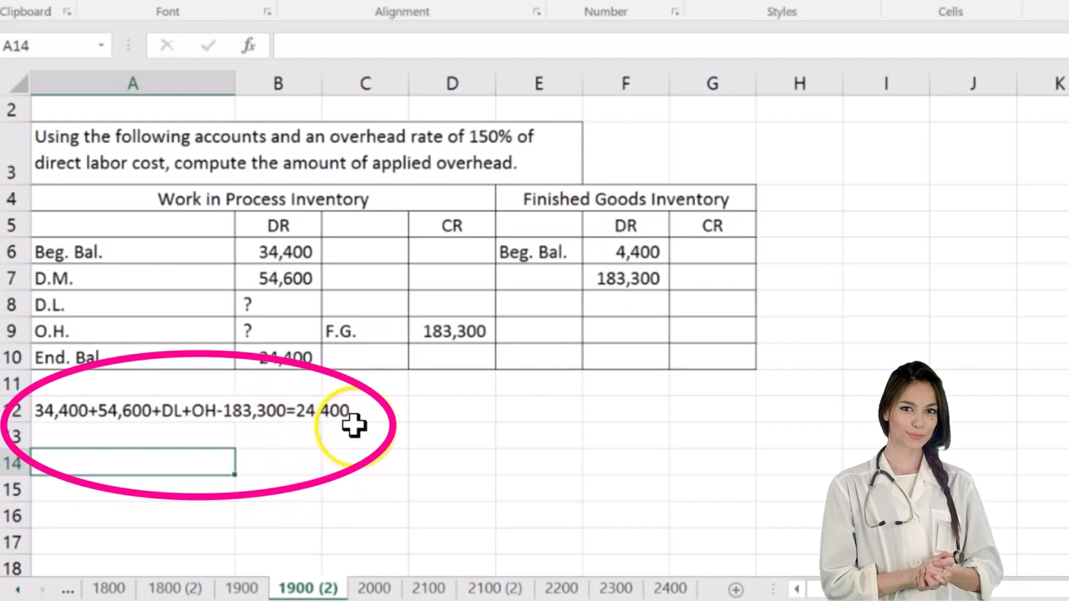
pyautogui.moveTo(300, 429)
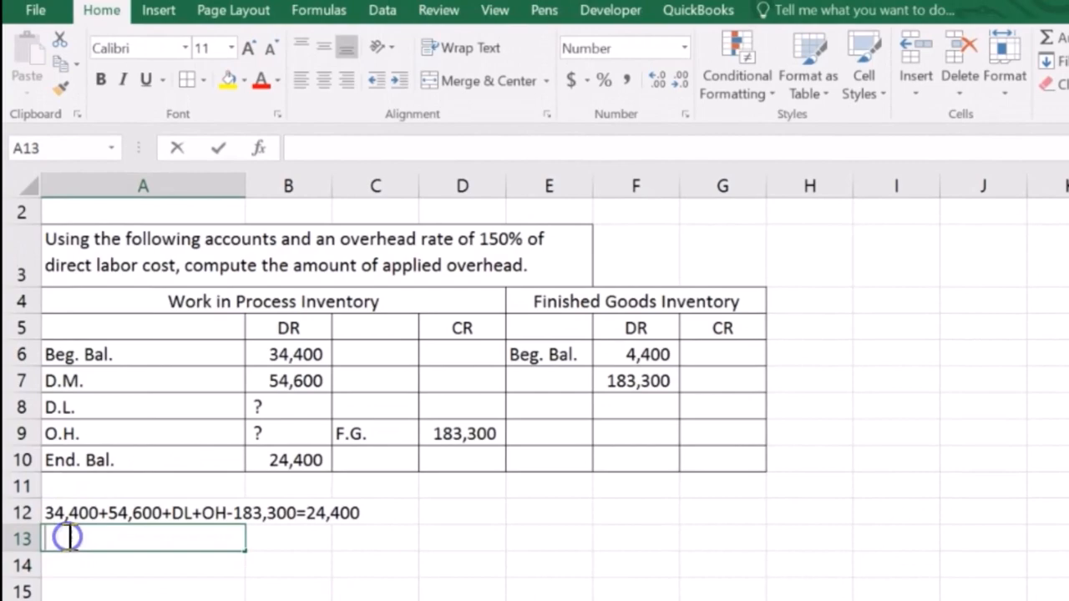
# Write DL + OH = 24,400 − 34,400 − 54,600 + 183,300 and the result DL + OH = 118,700.
pyautogui.write('-')
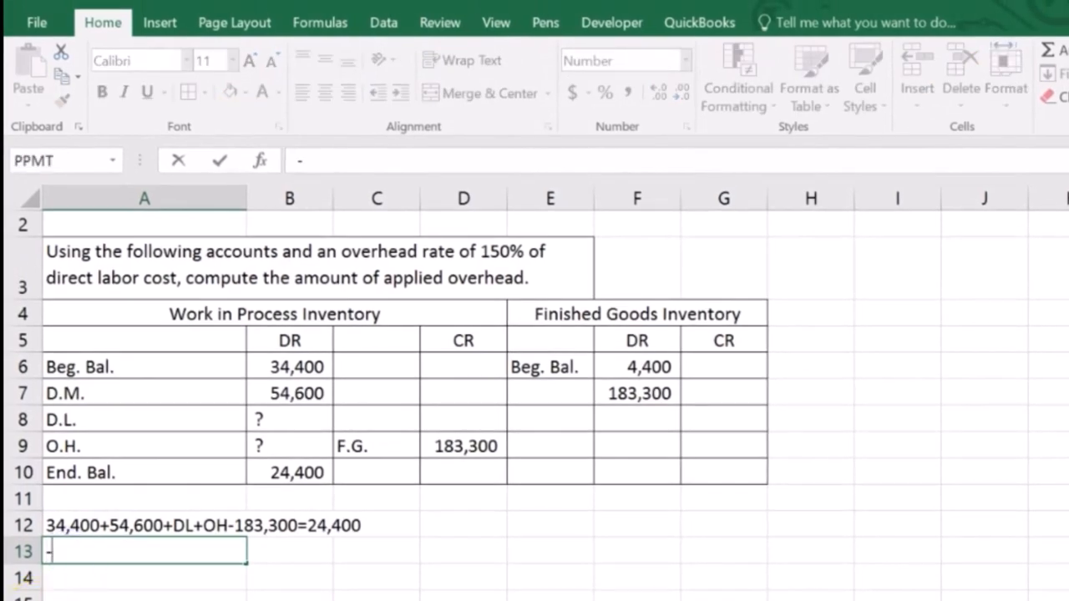
pyautogui.write('34')
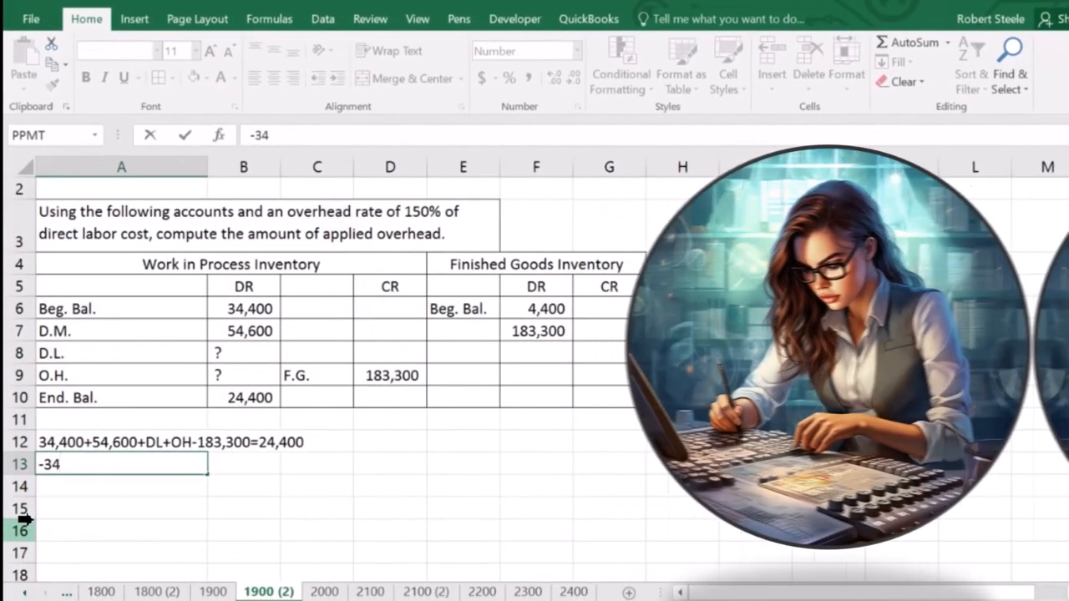
pyautogui.write(',400')
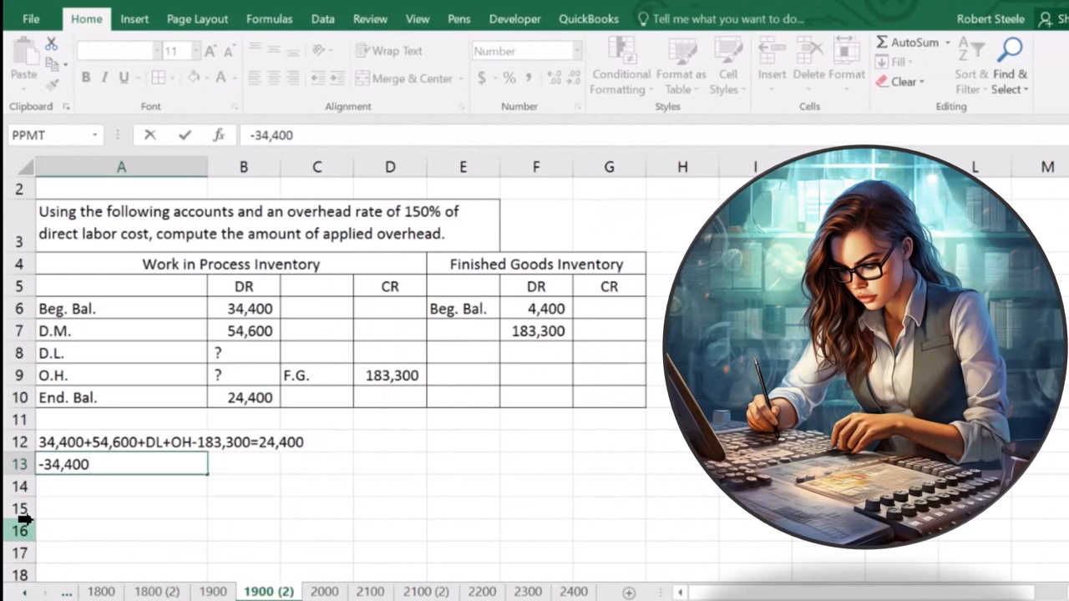
pyautogui.write('54,600')
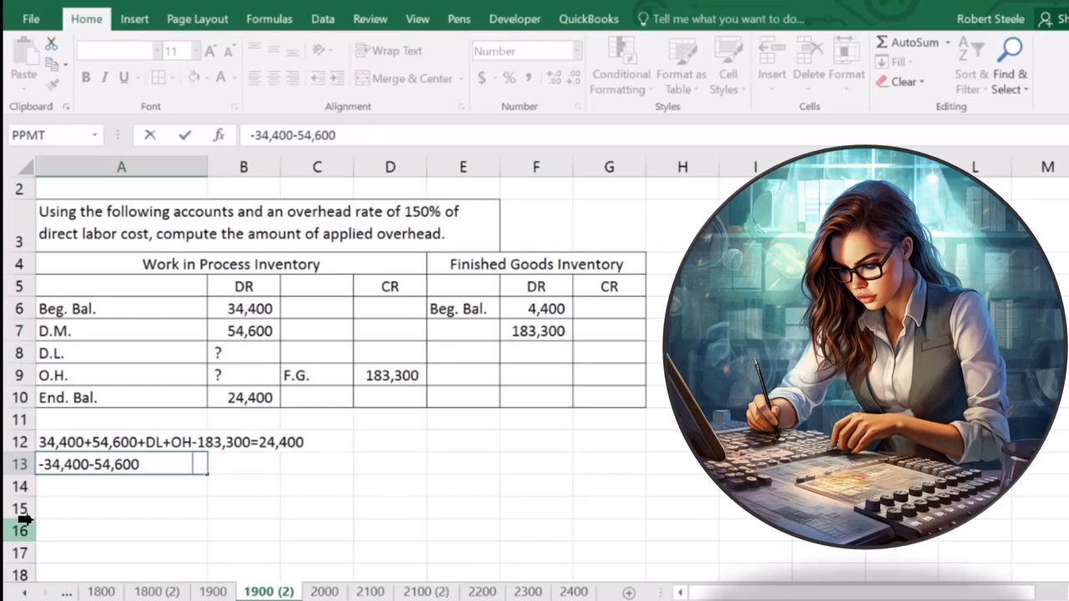
pyautogui.write('+1')
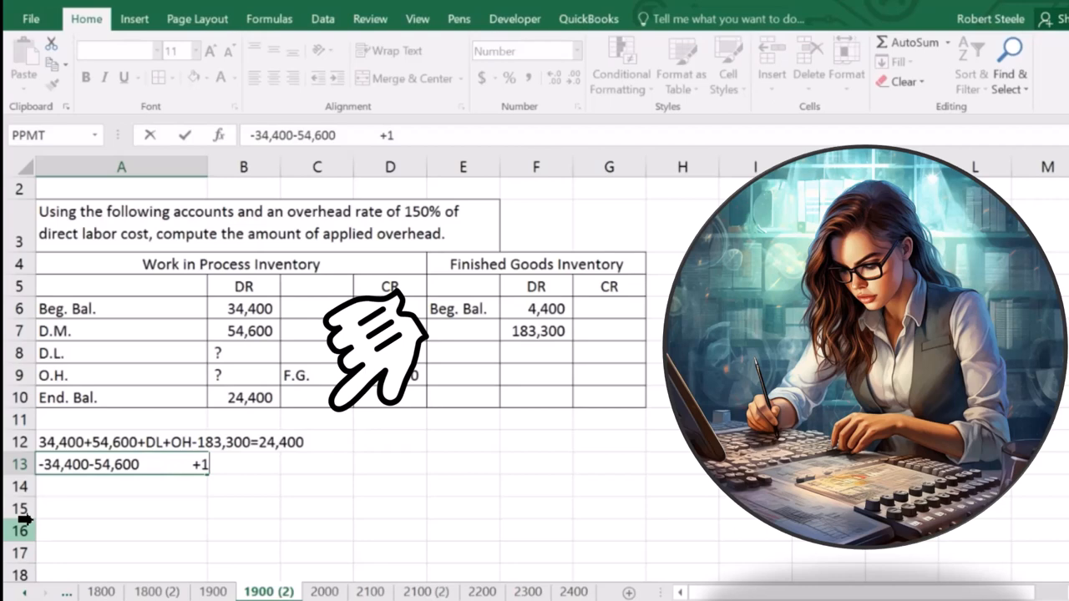
pyautogui.write('183')
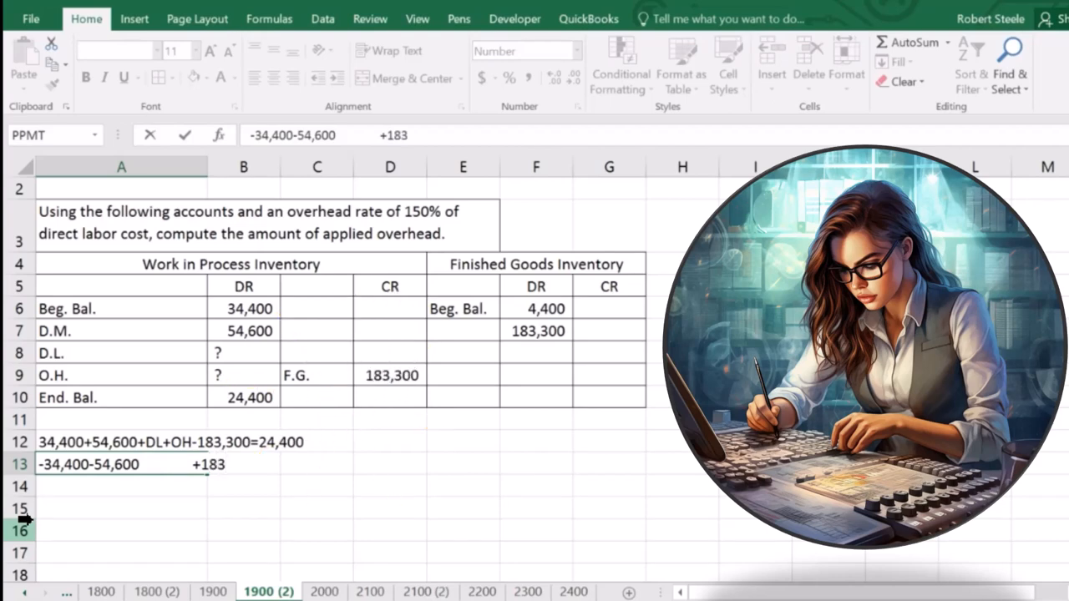
pyautogui.write(',300')
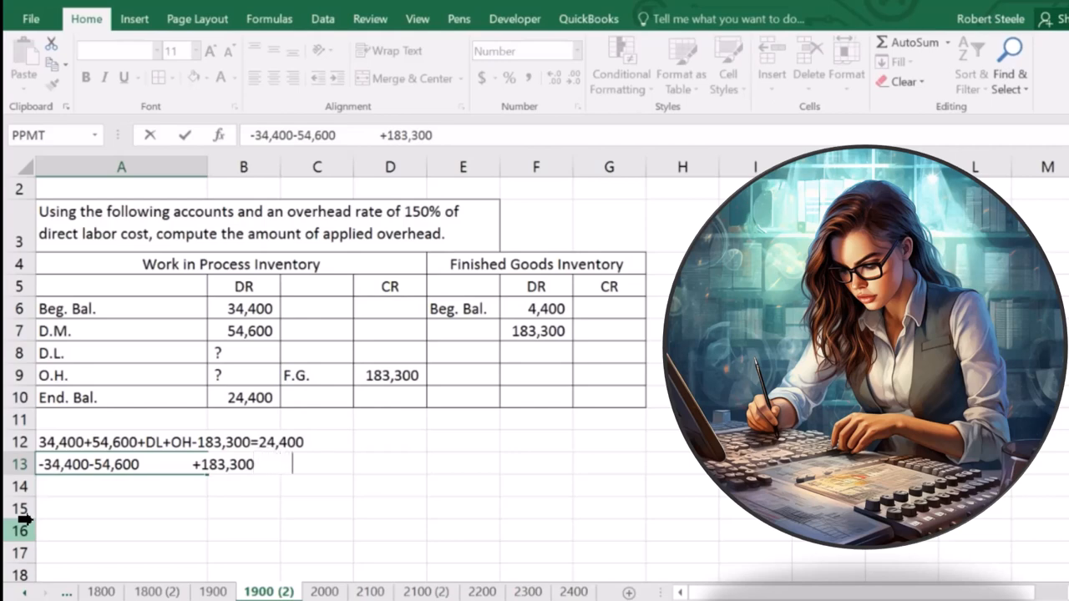
pyautogui.moveTo(125, 509); pyautogui.dragTo(526, 514)
pyautogui.write('DL + OH = 118,700')
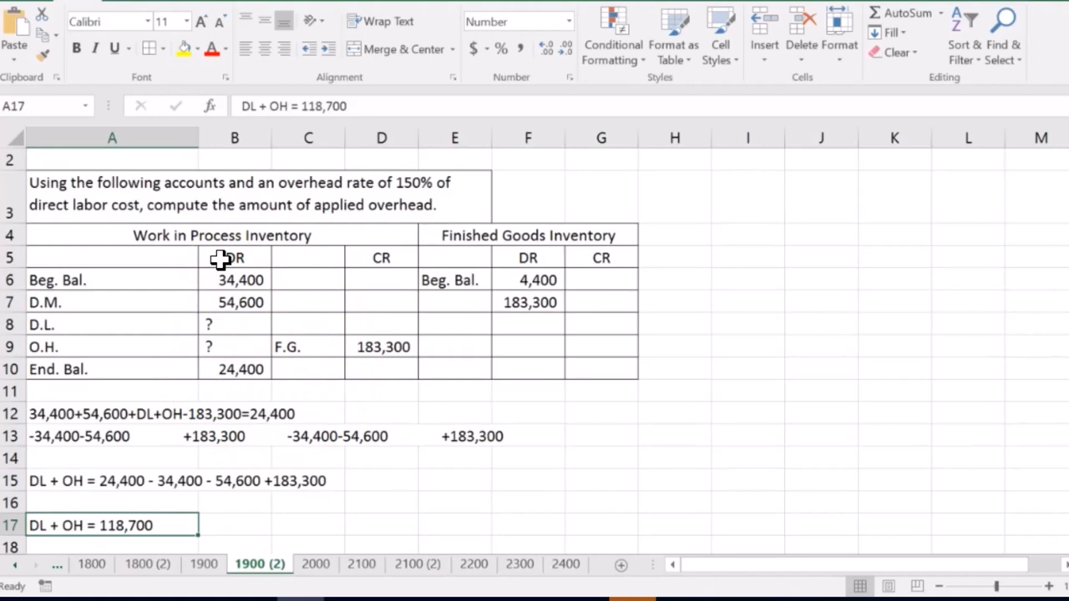
pyautogui.scroll(-3)
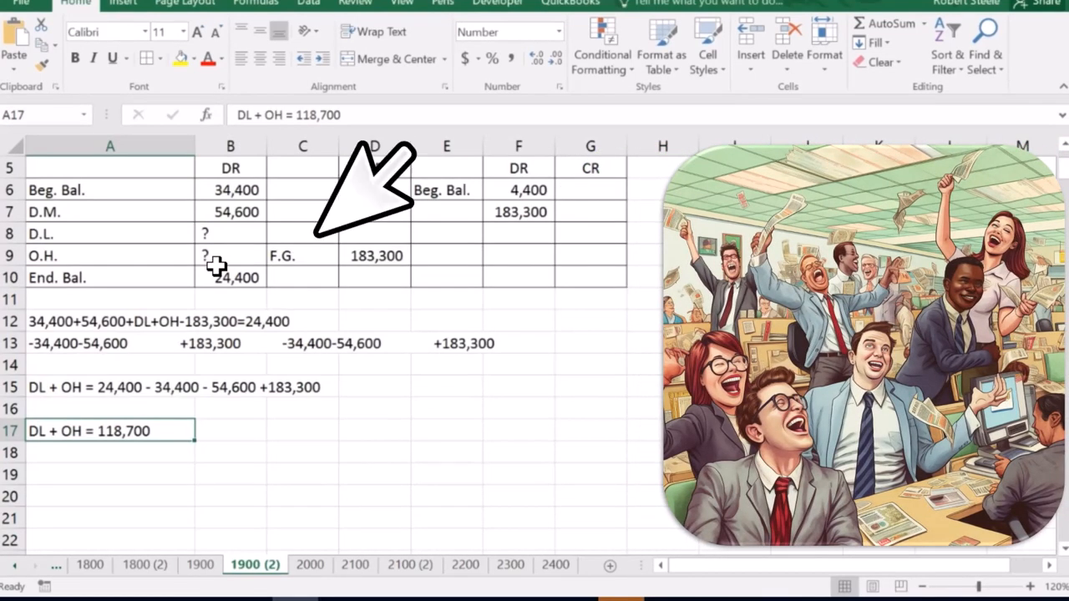
# Enter DL + DL*1.5 = 118,700 in A19, expressing overhead as 1.5 times labor.
pyautogui.click(55, 474)
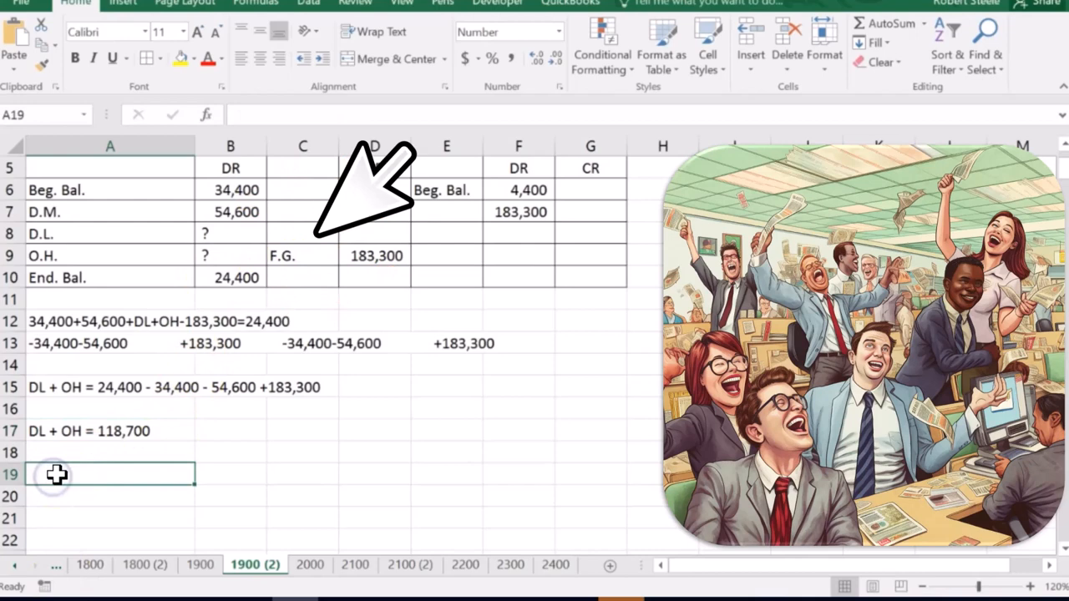
pyautogui.write('DL +')
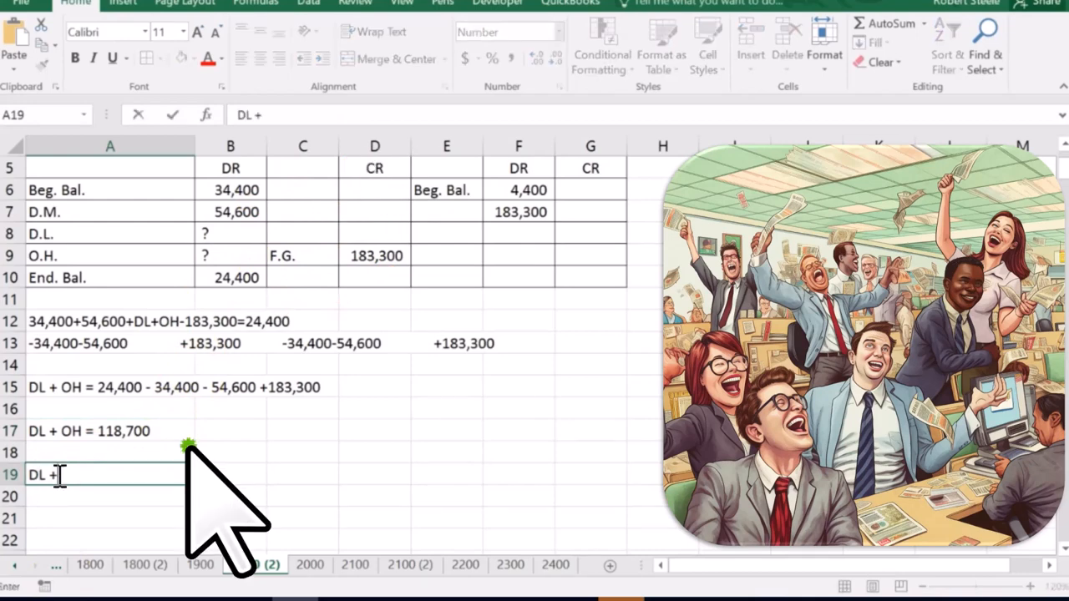
pyautogui.write('DL')
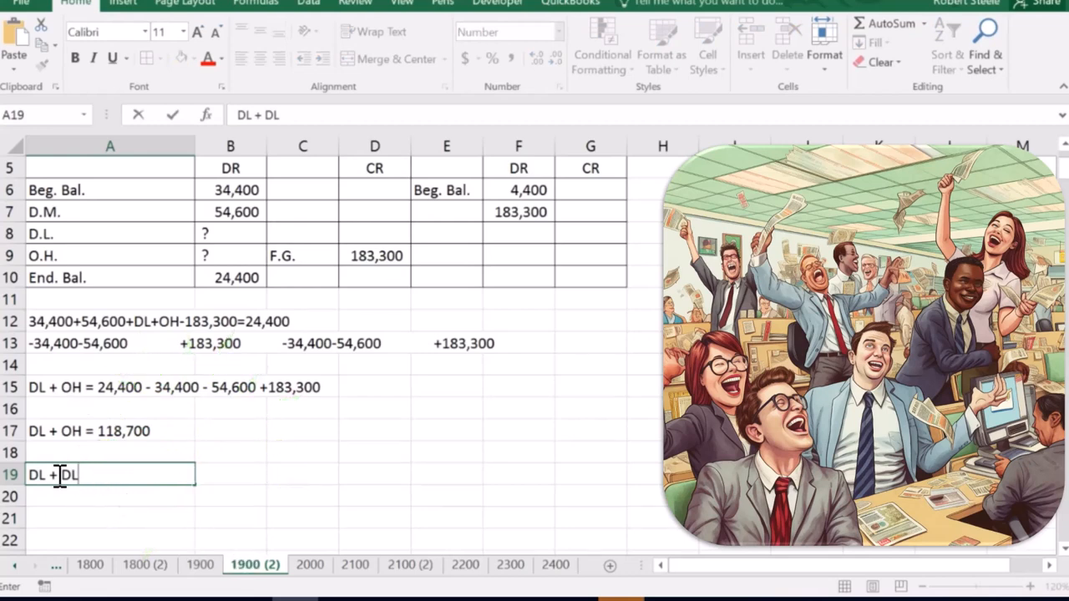
pyautogui.write('*')
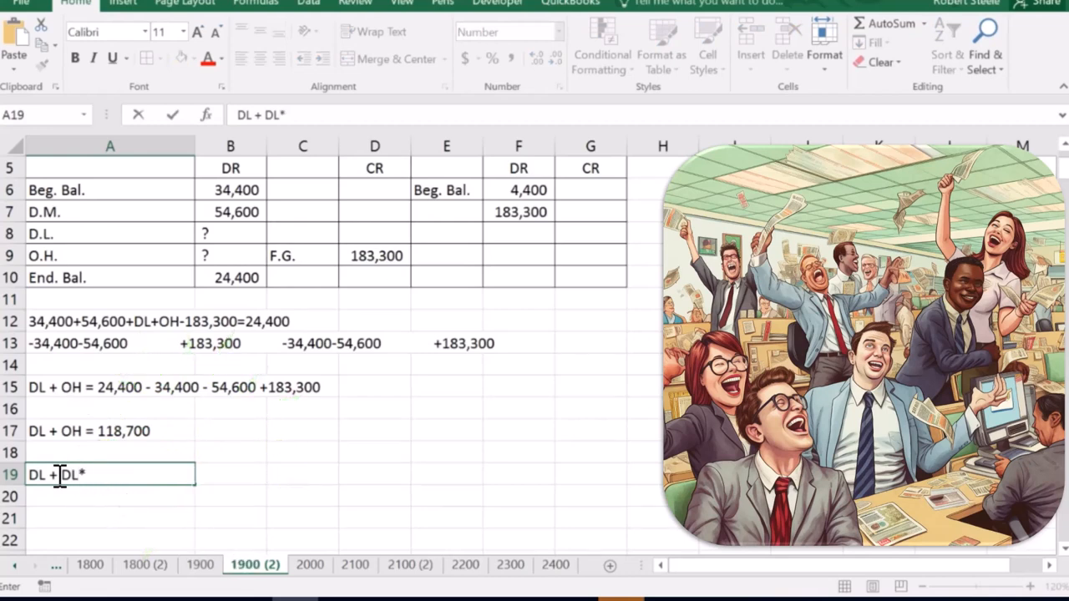
pyautogui.write('1.5')
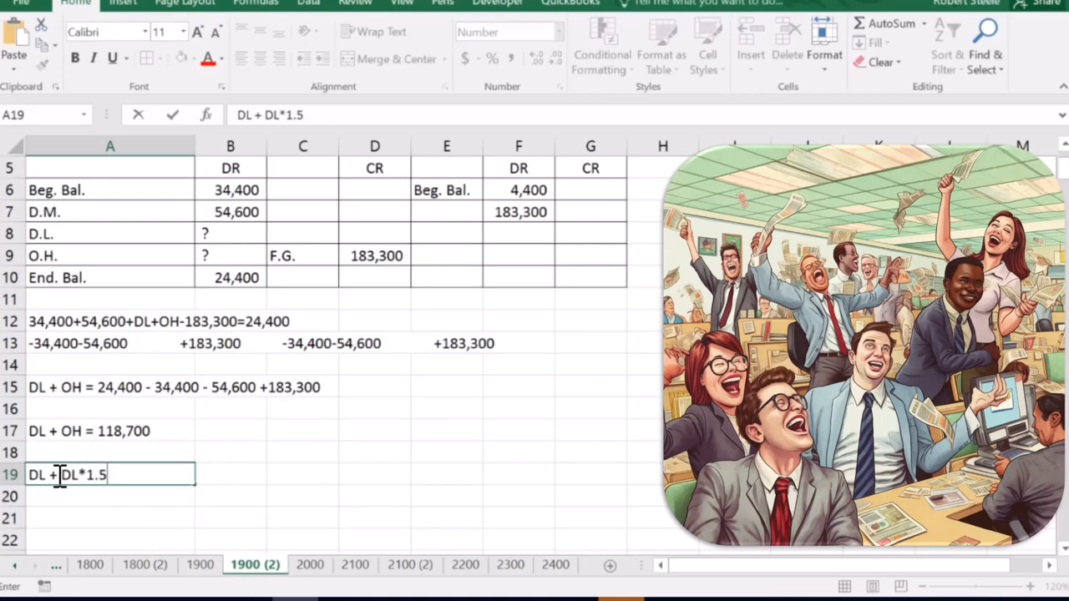
pyautogui.write('= 118,700')
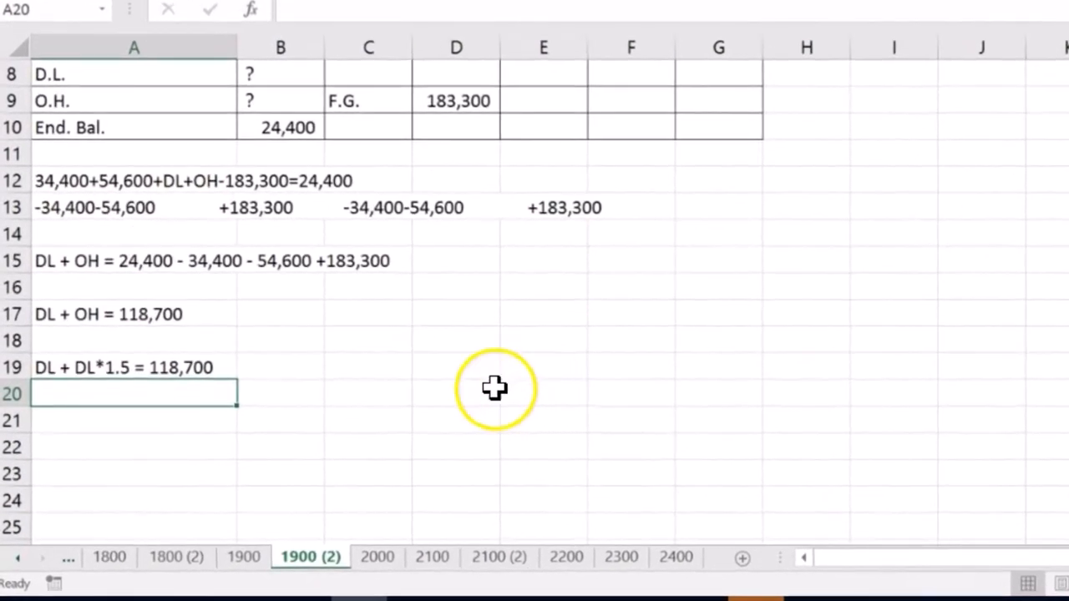
# Enter the factored form DL(1+1.5) = 118,700 in A21.
pyautogui.click(134, 421)
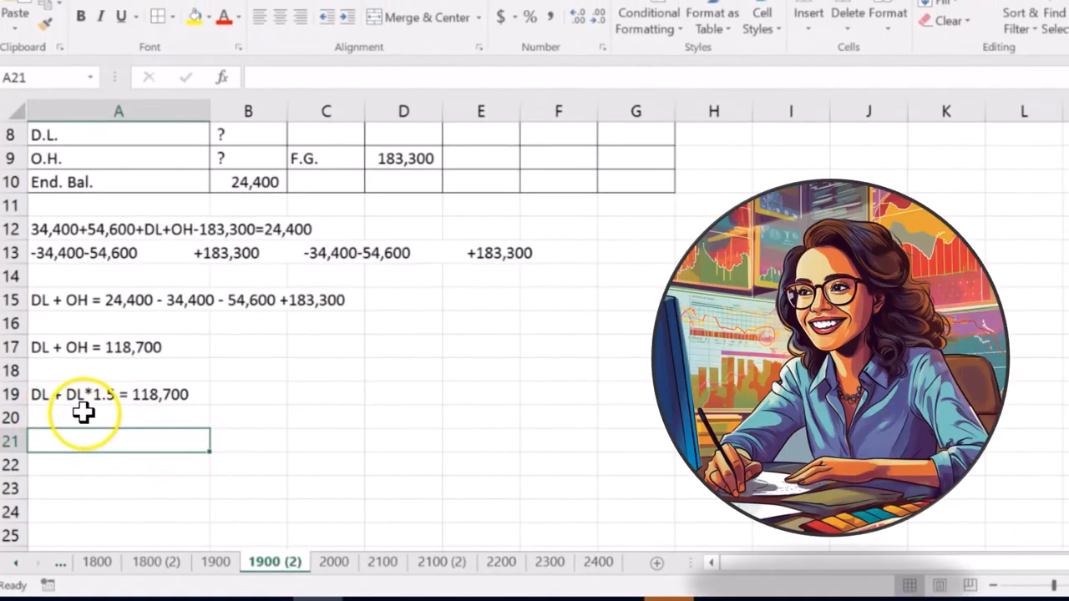
pyautogui.moveTo(337, 431)
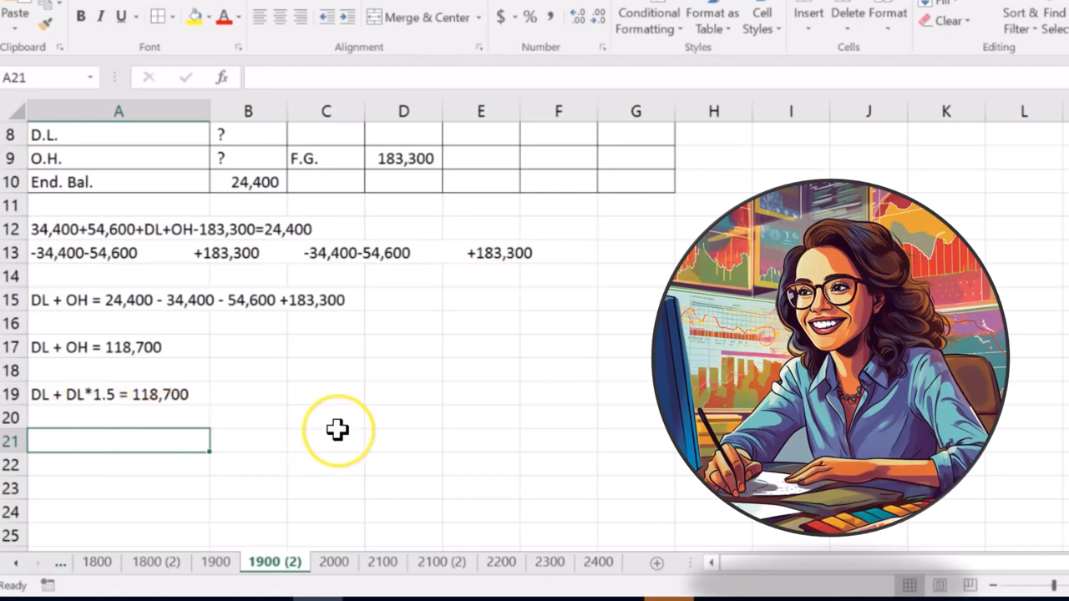
pyautogui.write('DL(')
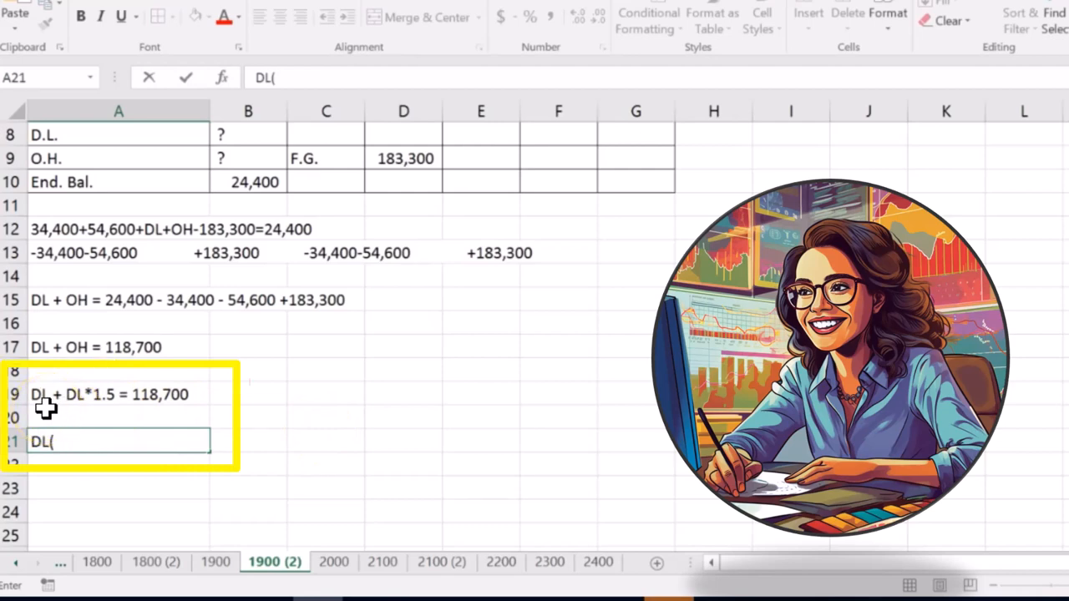
pyautogui.write('1')
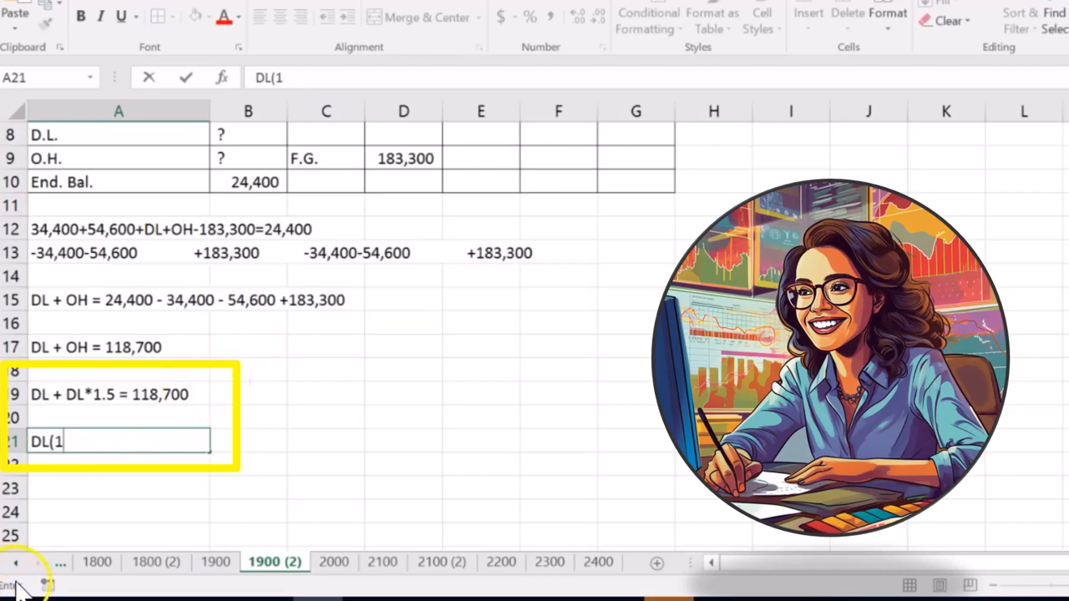
pyautogui.write('+')
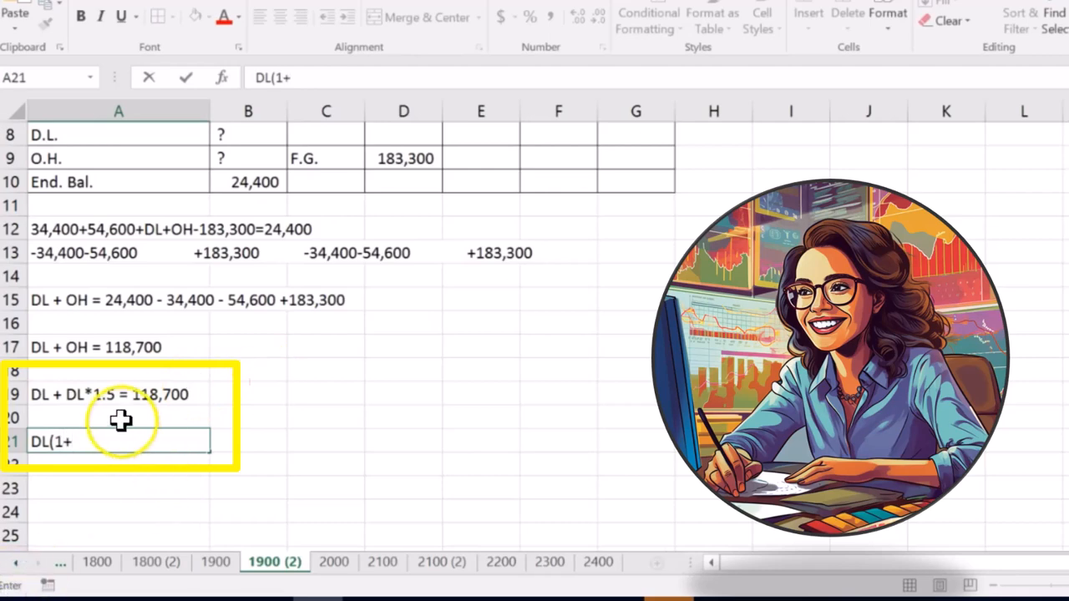
pyautogui.write('1.5) = 118,700')
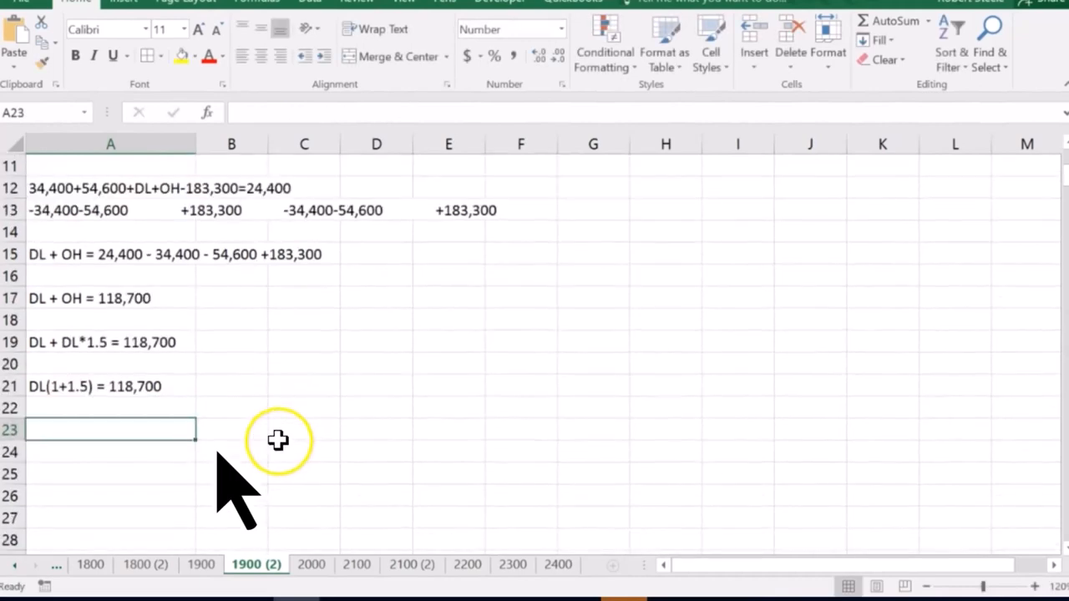
# Enter the simplified line DL2.5 = 118,700 in A23.
pyautogui.write('DL2.')
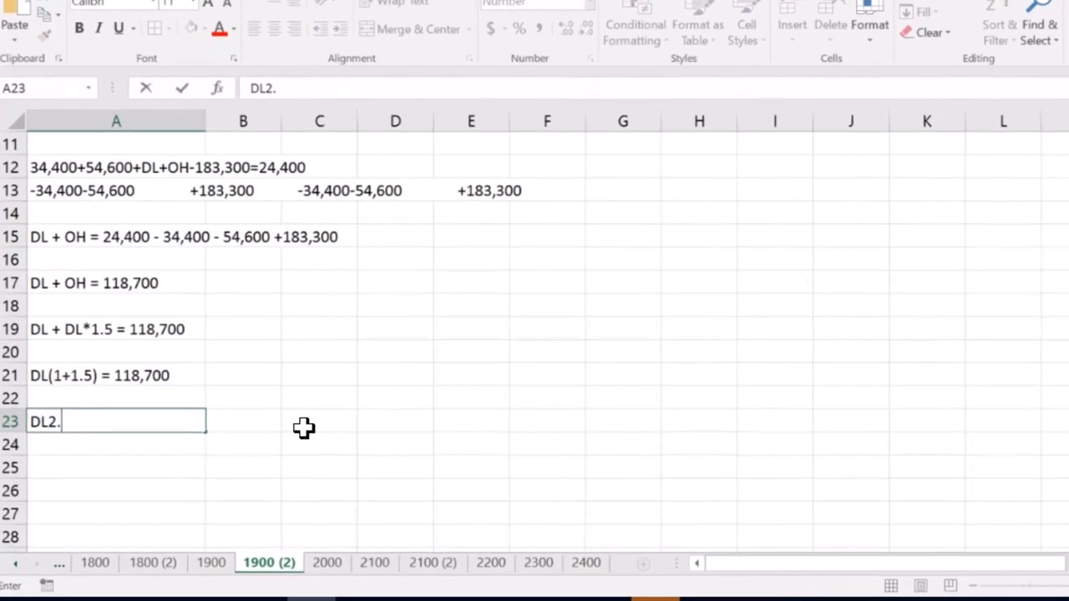
pyautogui.write('5')
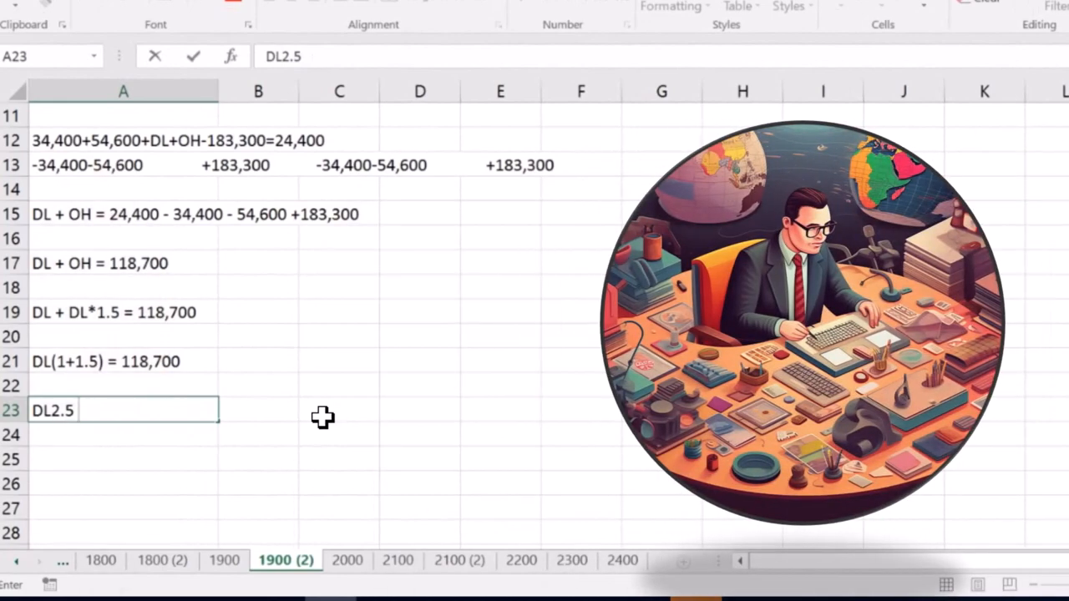
pyautogui.write('= 118')
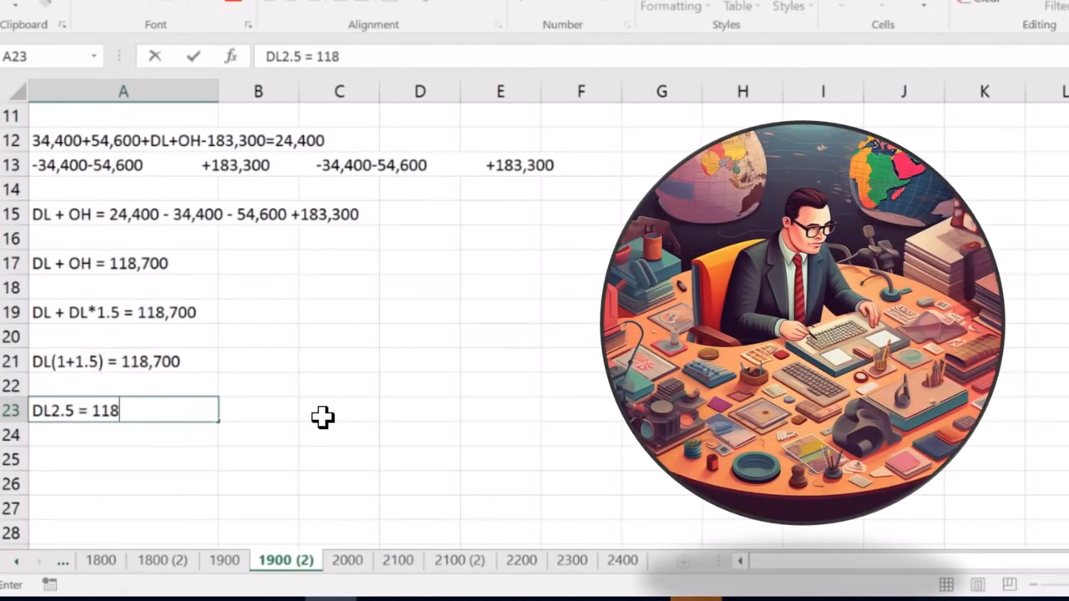
pyautogui.write(',7')
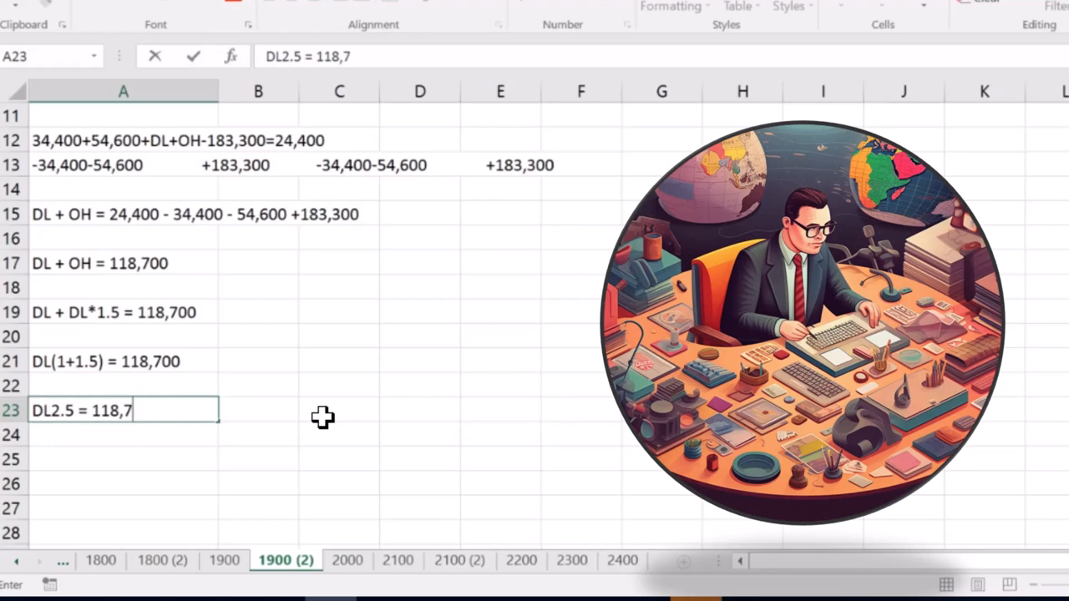
pyautogui.press('Enter')
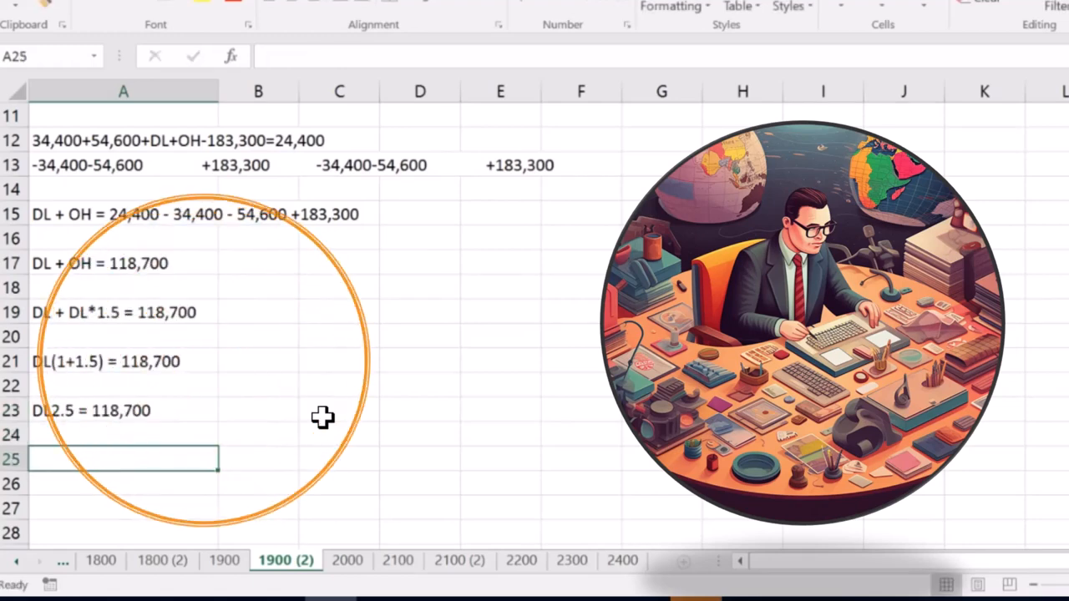
pyautogui.write('DL =')
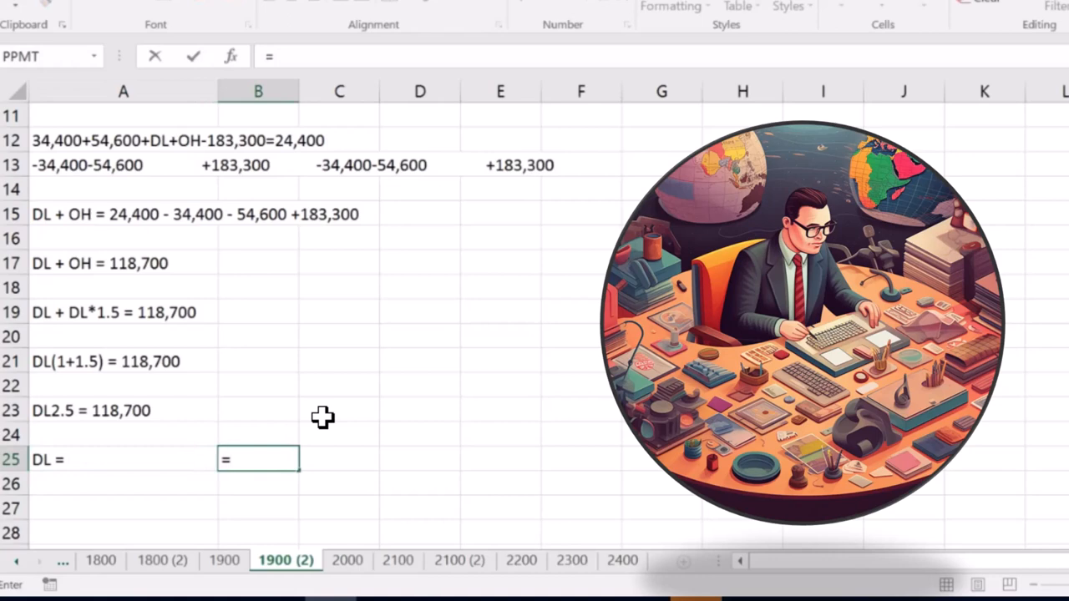
pyautogui.write('118700/')
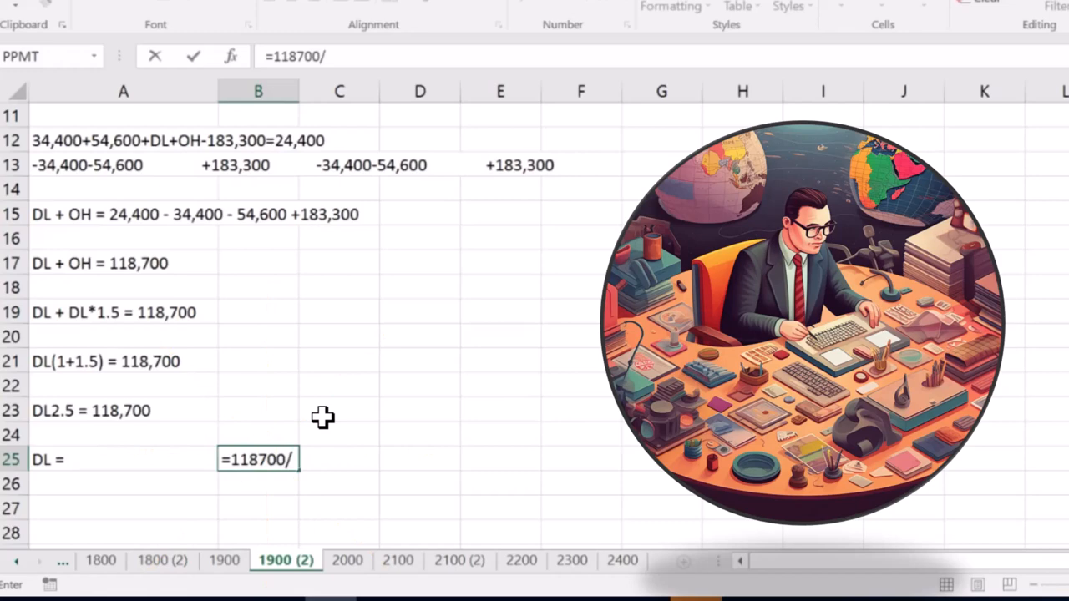
pyautogui.write('2.5')
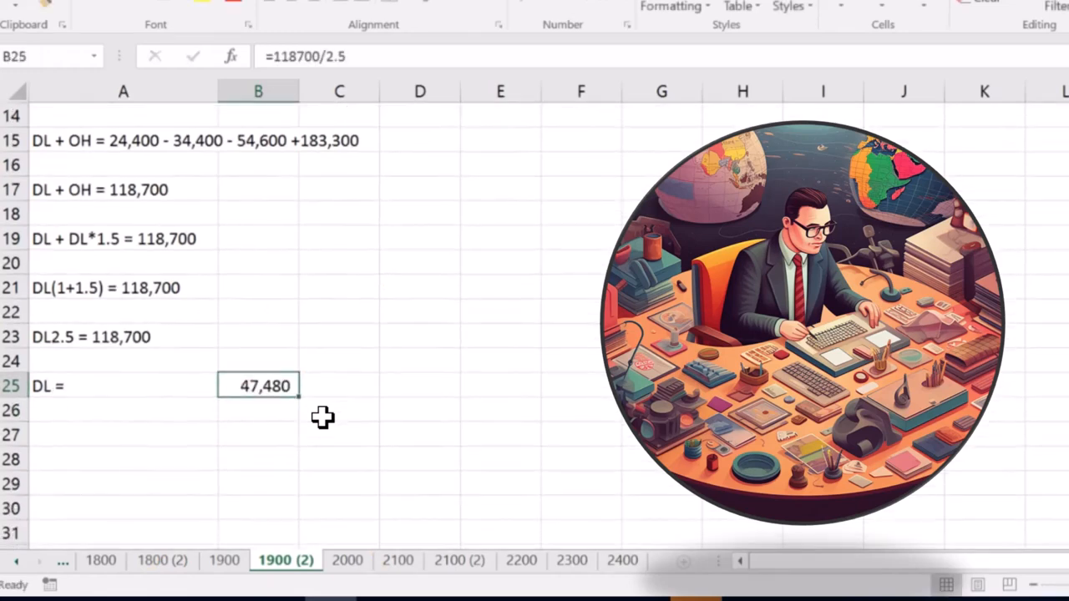
pyautogui.click(117, 434)
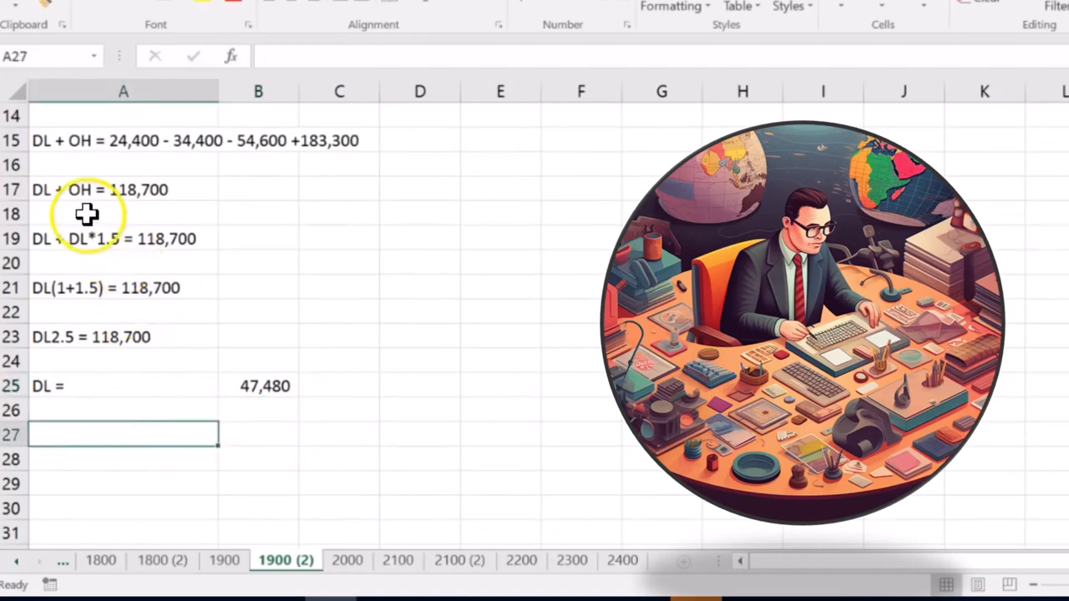
# Enter the step 47,480 + OH = 118700 in A27.
pyautogui.write('4')
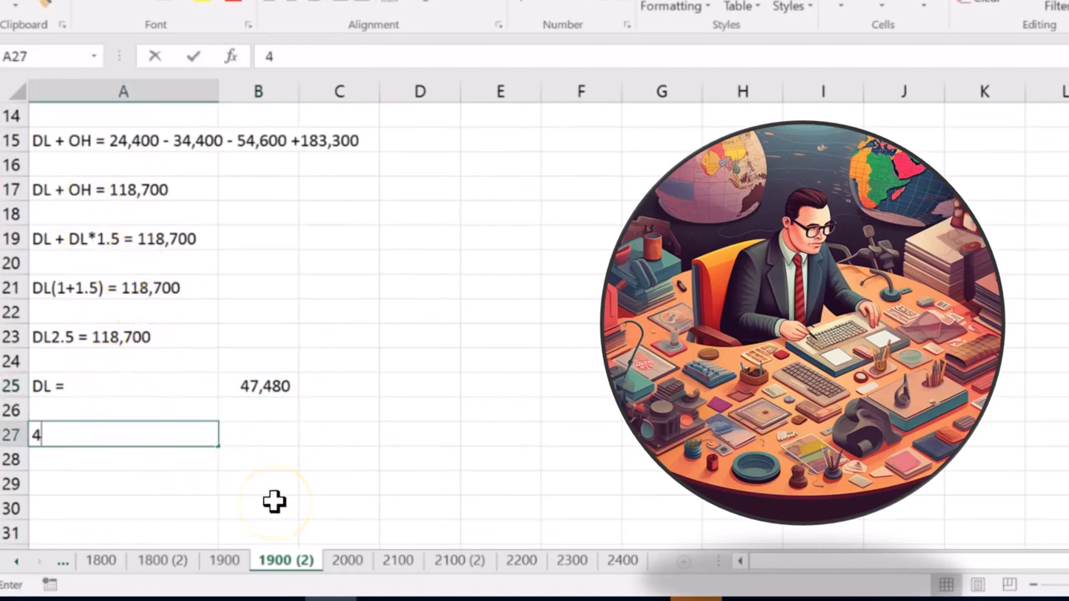
pyautogui.write('7,480 +')
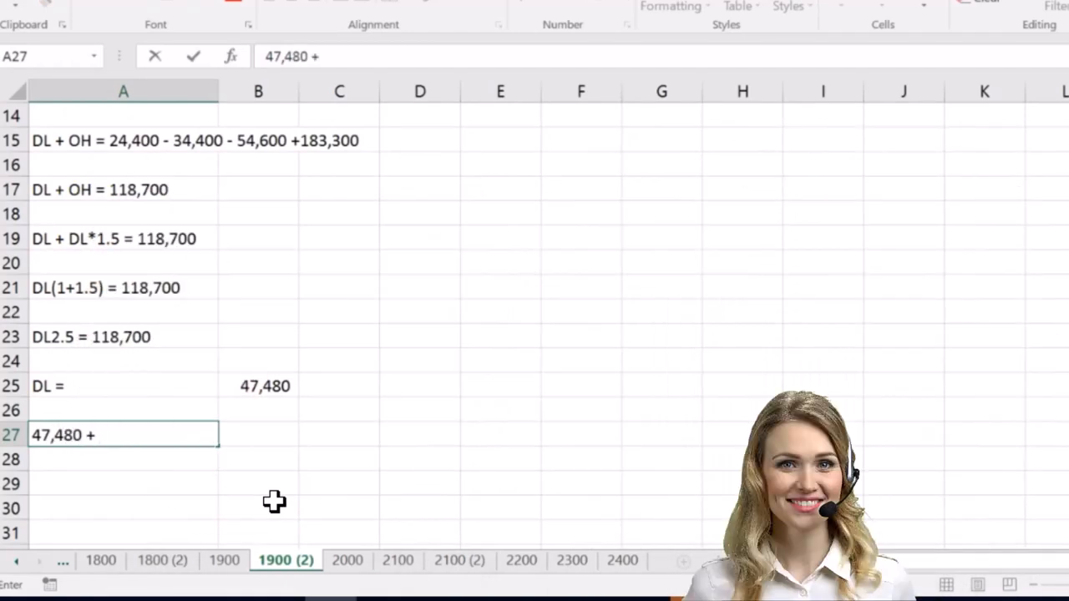
pyautogui.write('OH')
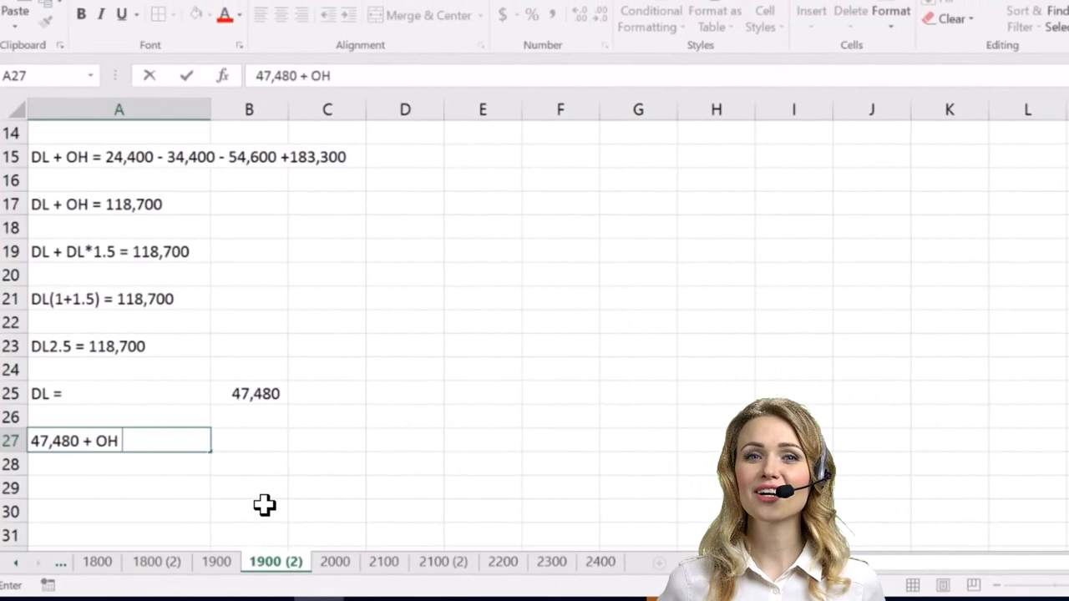
pyautogui.write('= 118700')
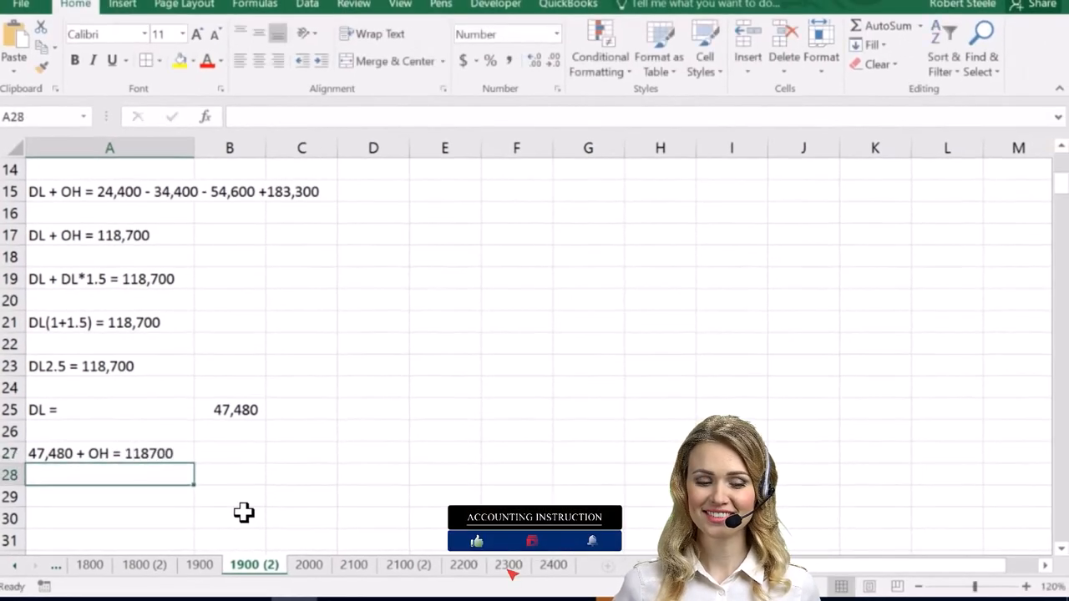
# Label OH in A29 and compute it as =118700-B25, giving 71,220.
pyautogui.write('OH')
pyautogui.click(228, 496)
pyautogui.write('=')
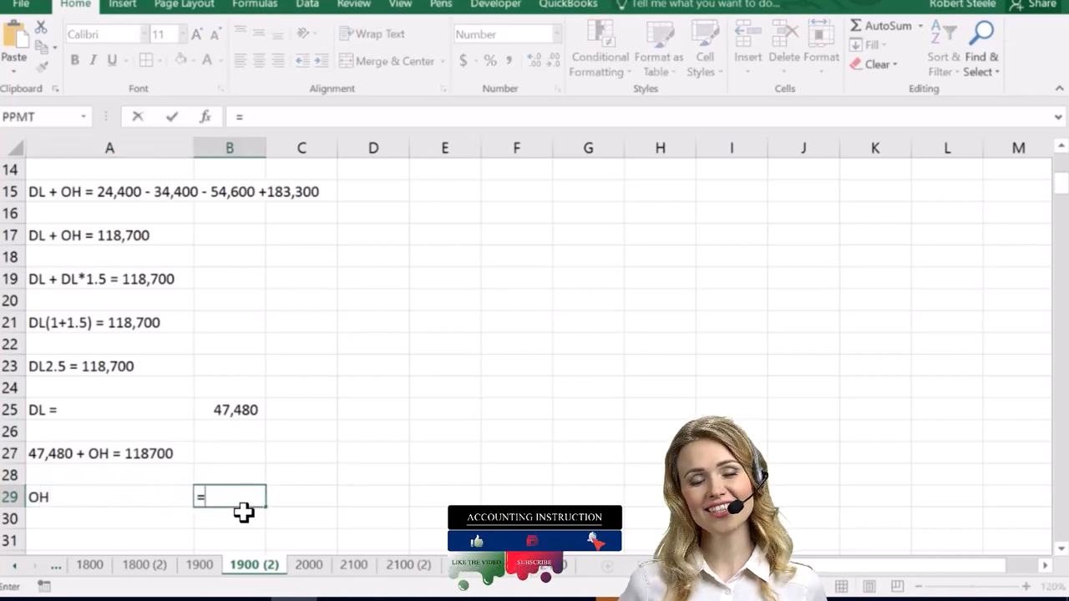
pyautogui.write('118700-B25')
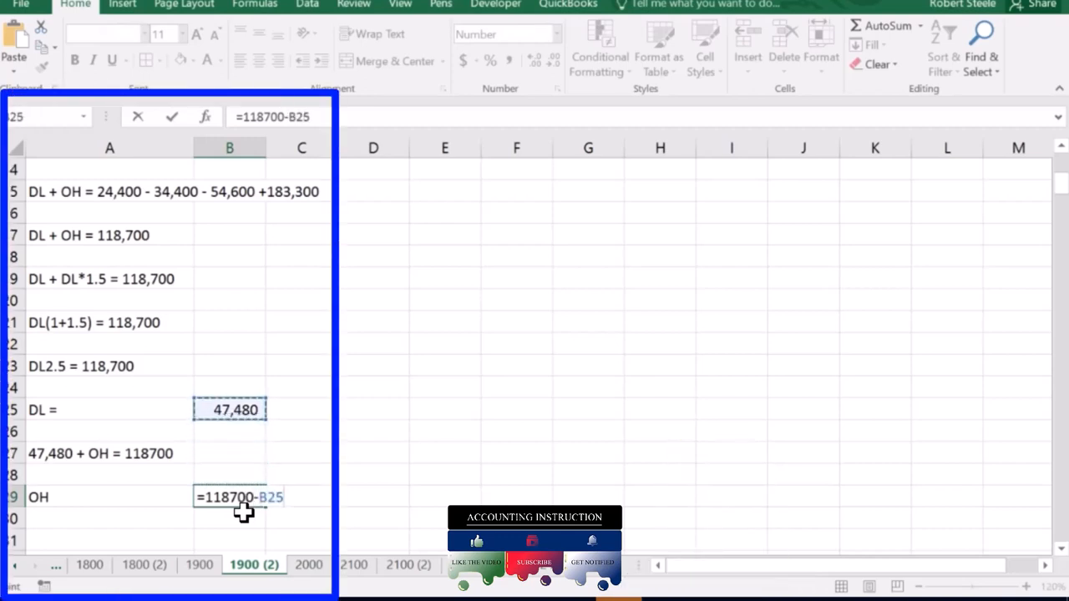
pyautogui.press('Enter')
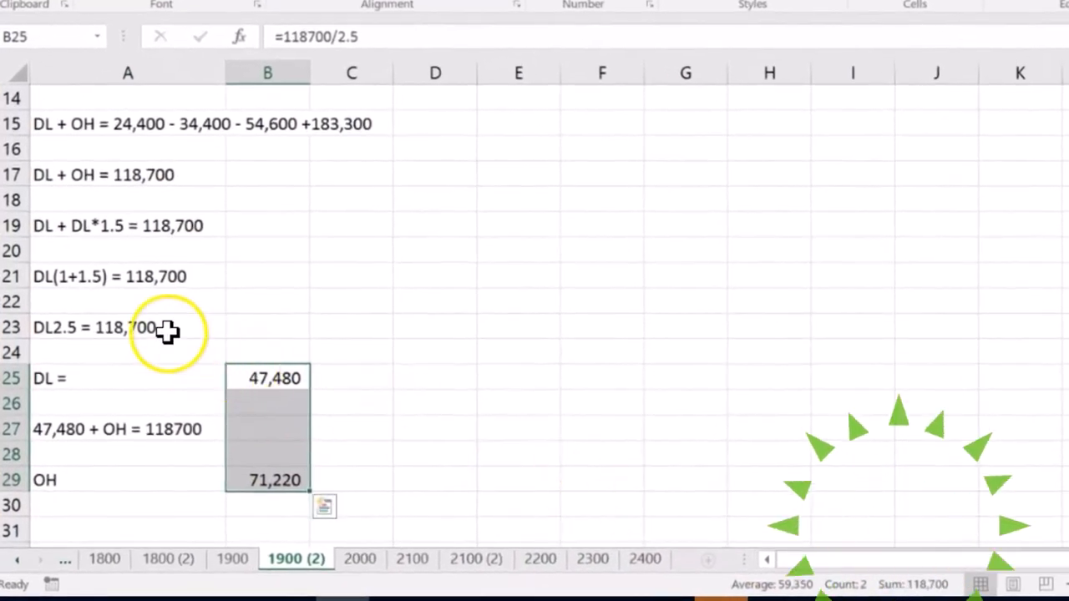
pyautogui.click(100, 175)
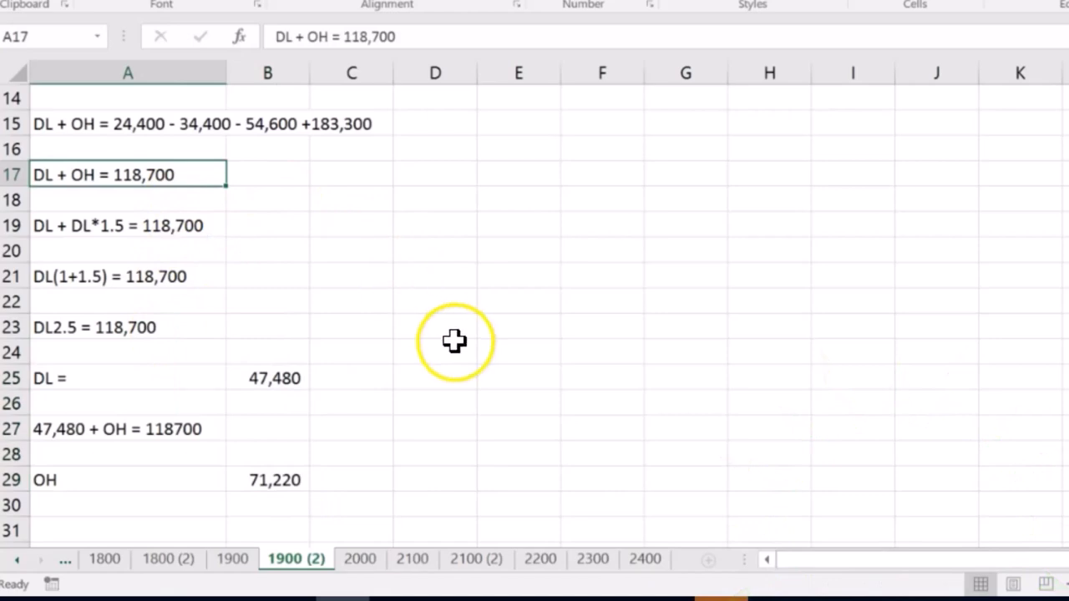
pyautogui.moveTo(469, 334)
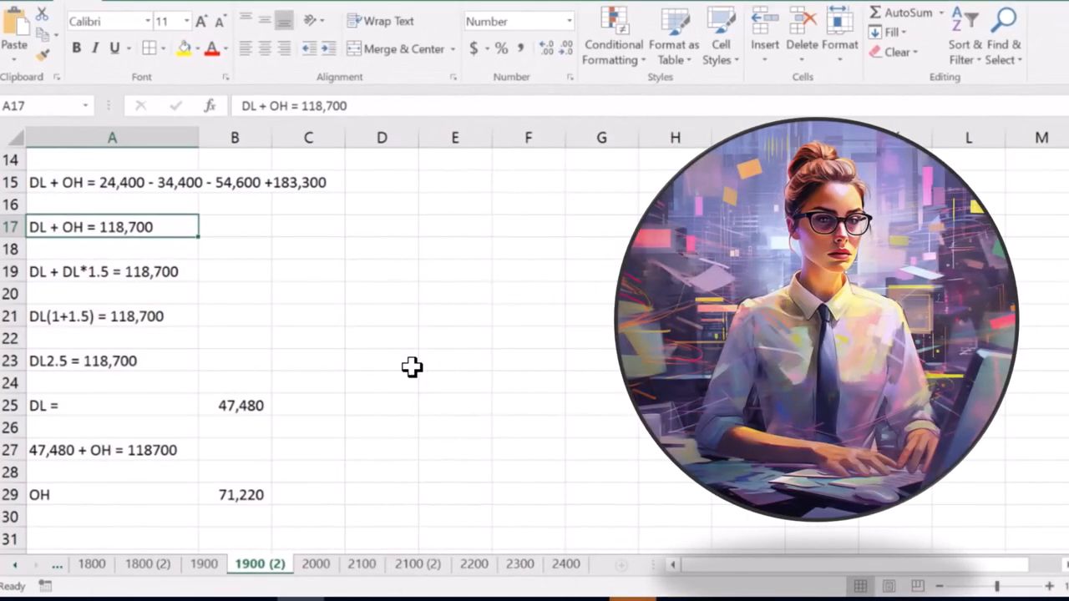
pyautogui.click(251, 361)
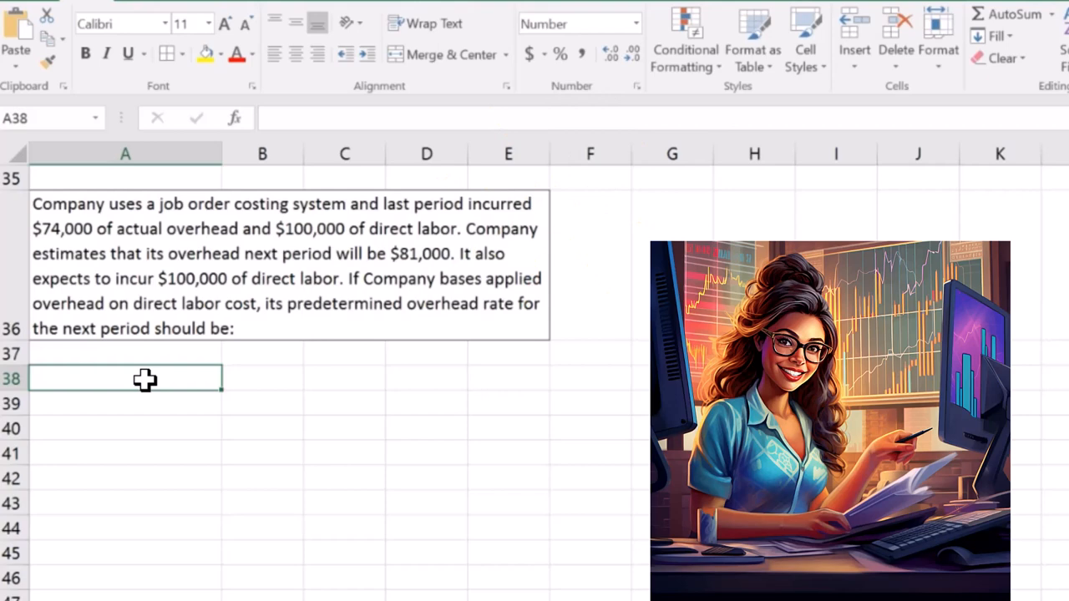
# Begin the OH estimate label in A38 beneath the predetermined overhead rate question.
pyautogui.write('O')
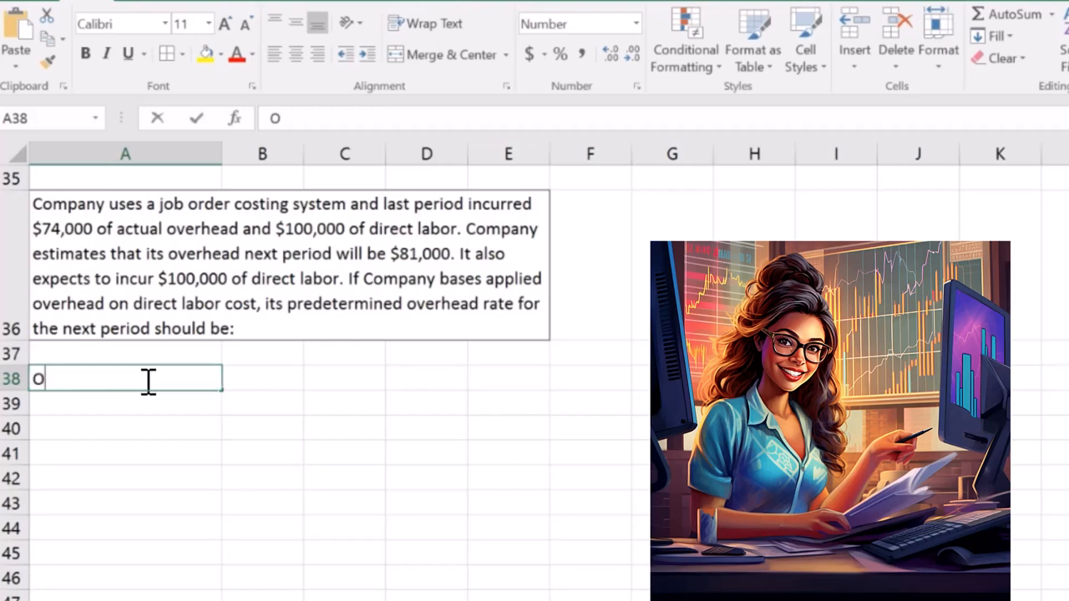
# List OH estimate 81000 in row 38 and DL 100000 in row 39, then start the rate division in B40.
pyautogui.write('H estimate')
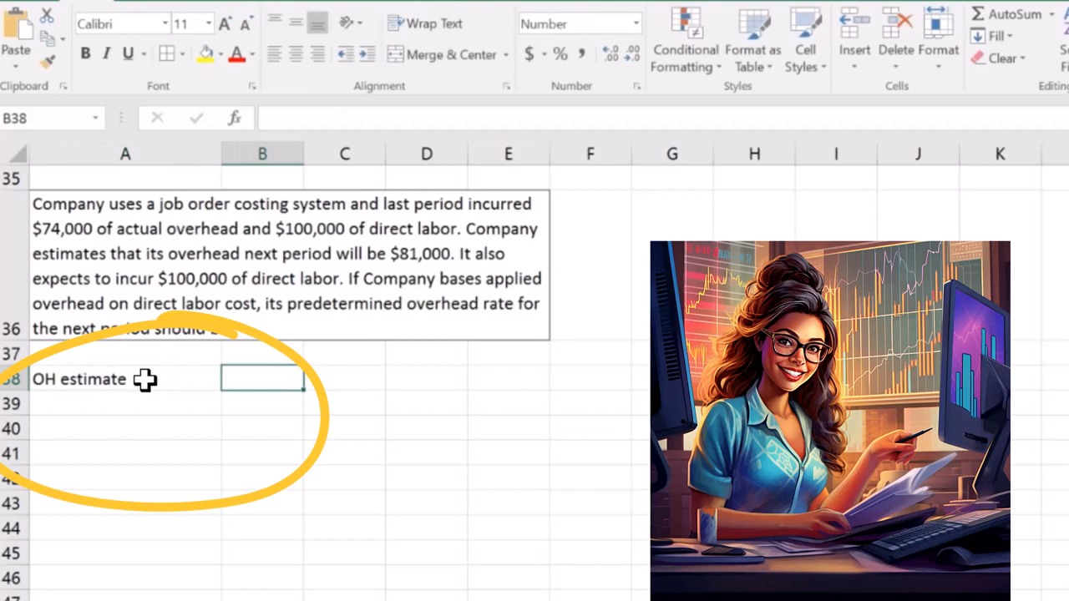
pyautogui.write('810000')
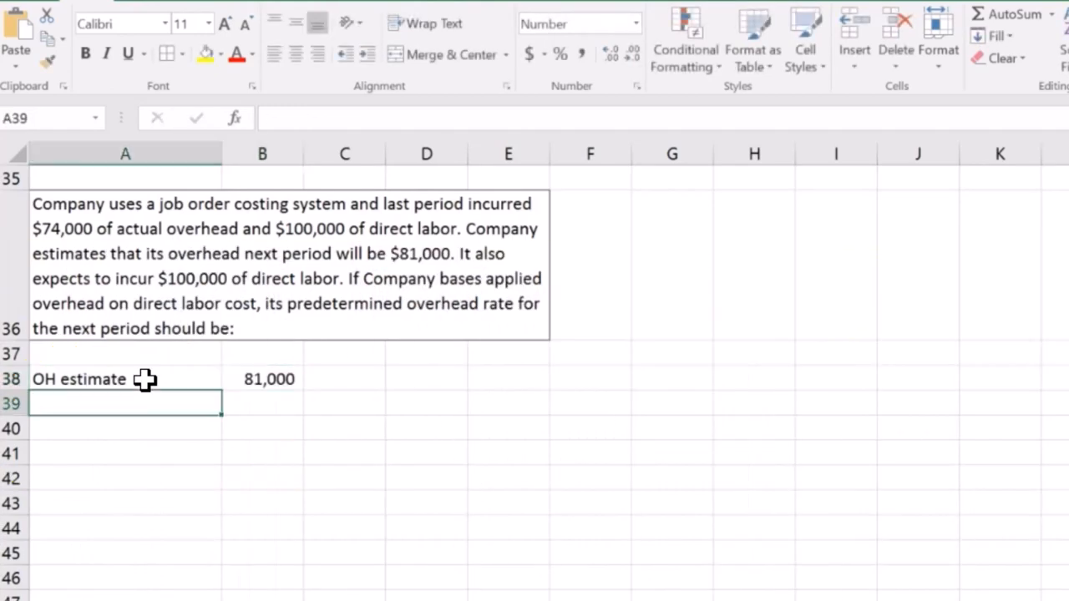
pyautogui.write('DL')
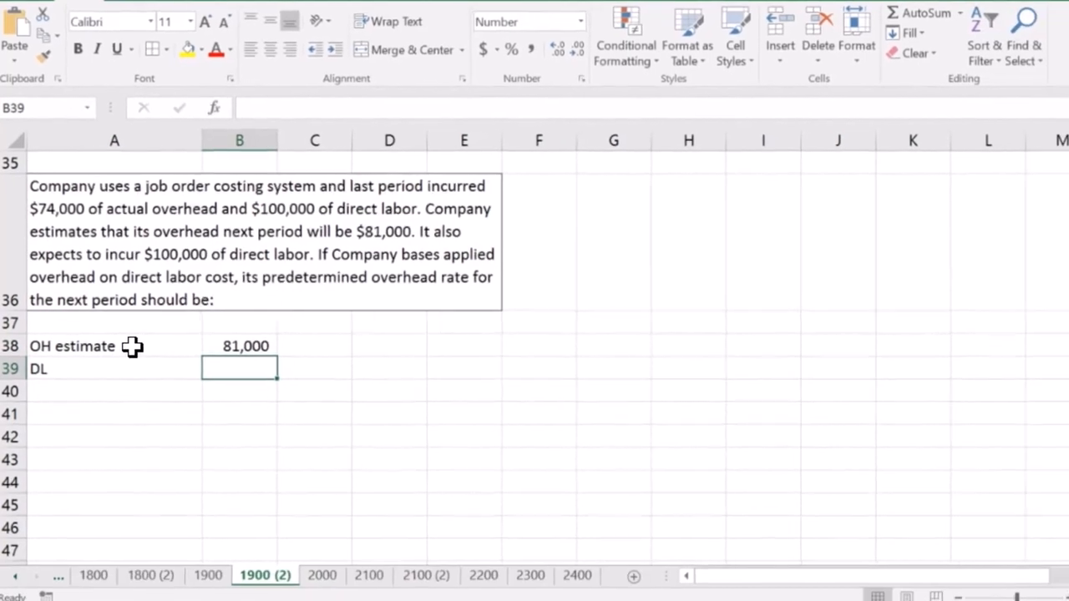
pyautogui.write('10000')
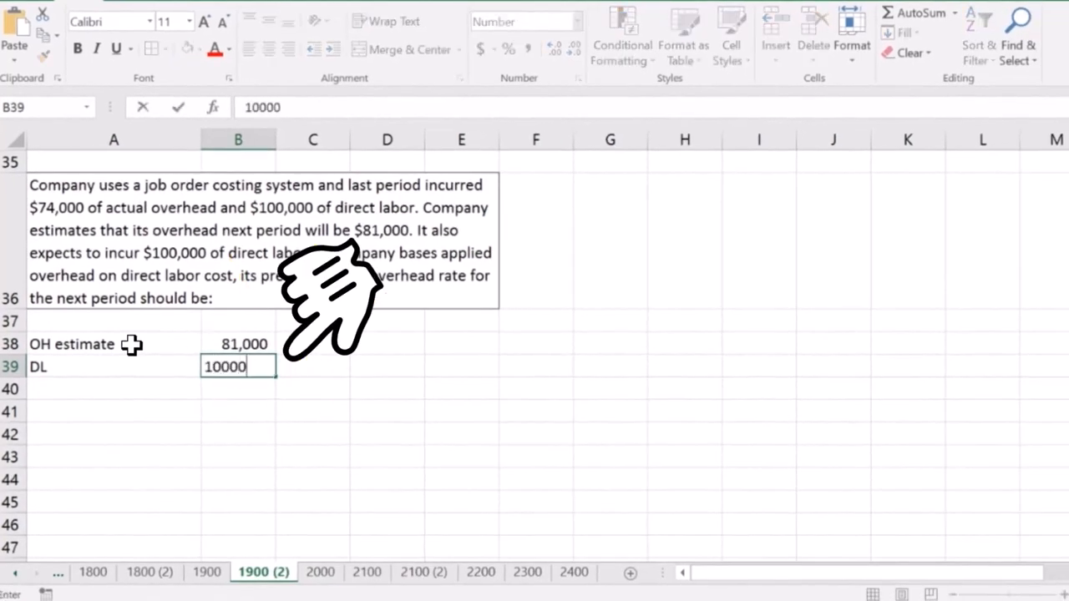
pyautogui.press('Enter')
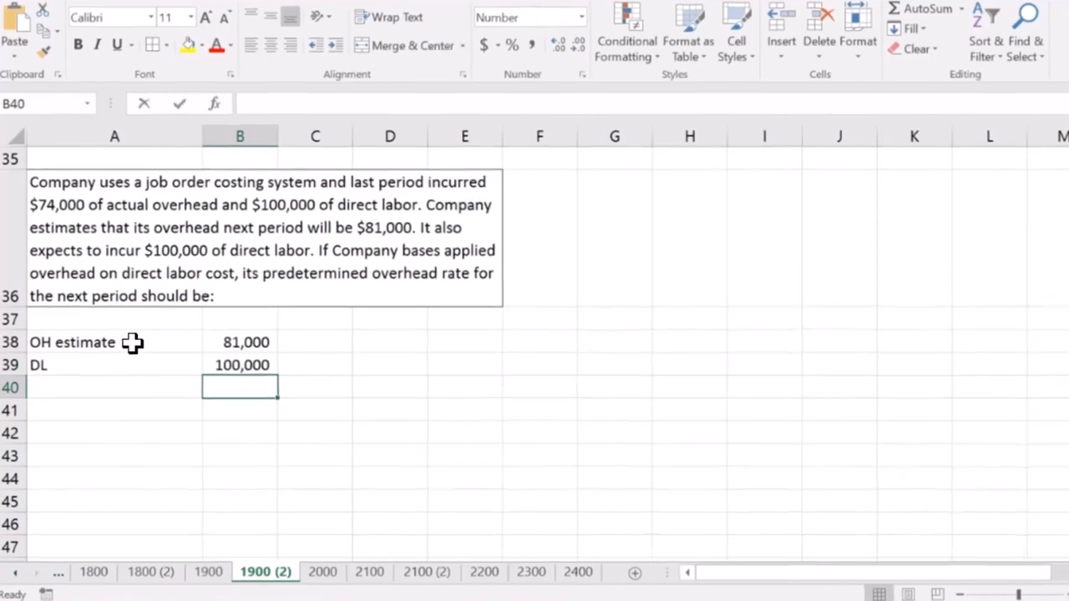
pyautogui.write('=B38/')
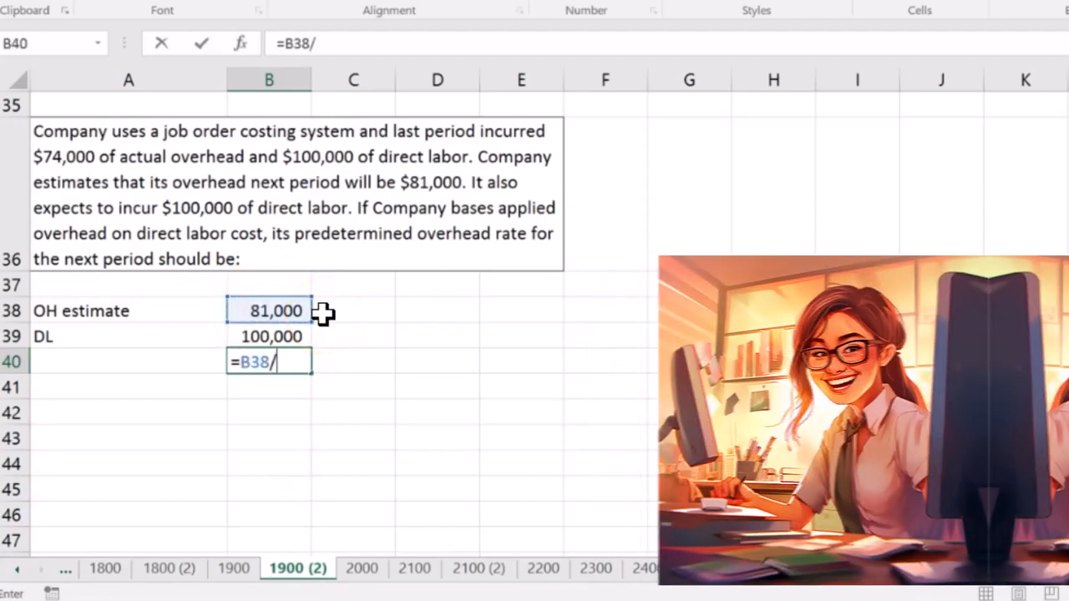
pyautogui.press('Enter')
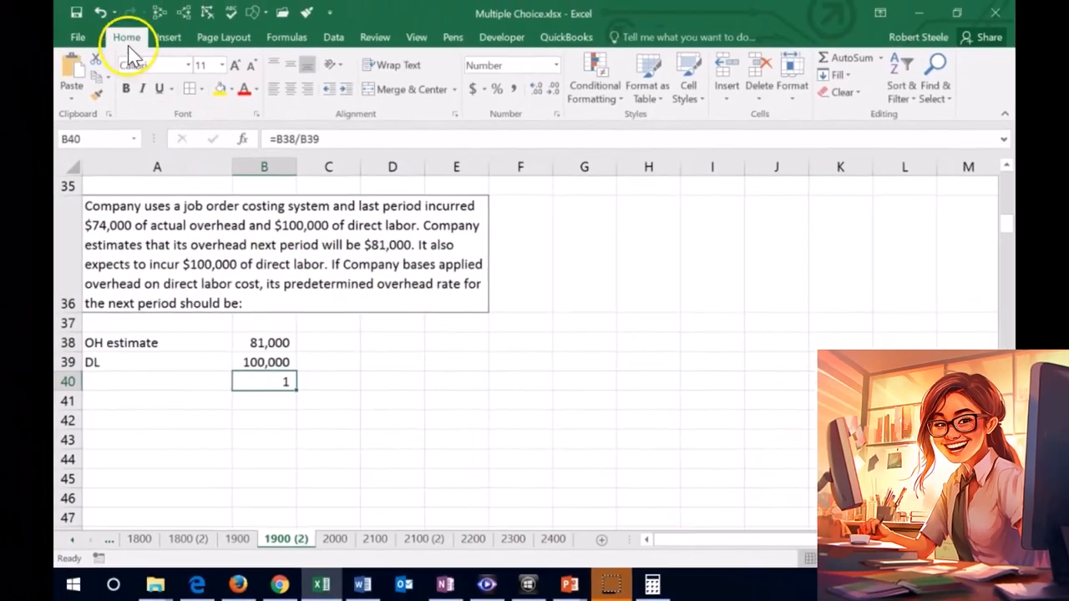
# Compute the rate =B38/B39 and format it as a percentage, showing 81%.
pyautogui.click(536, 90)
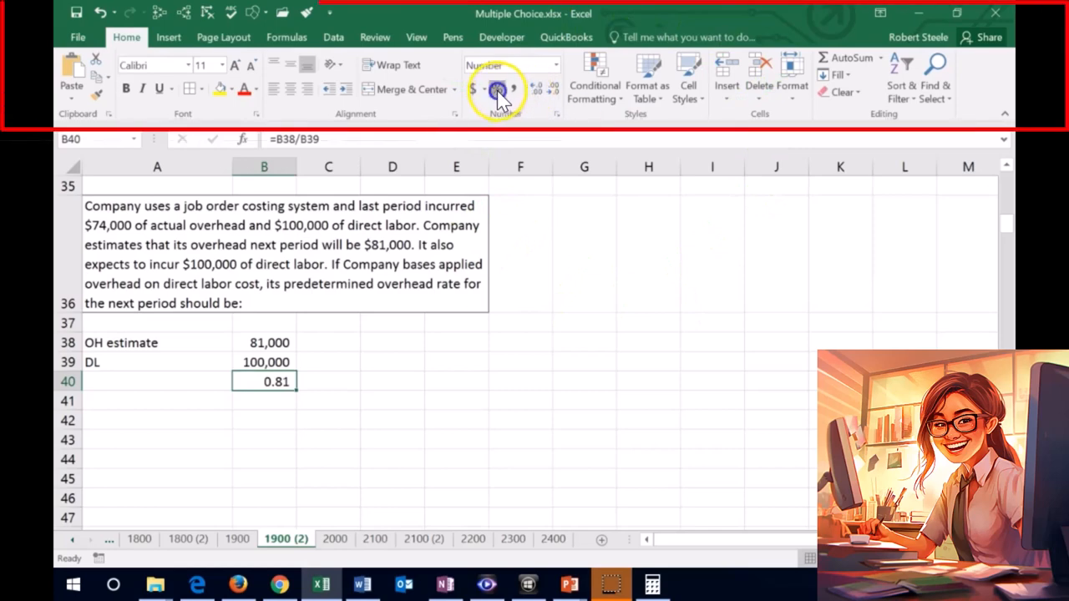
pyautogui.click(496, 87)
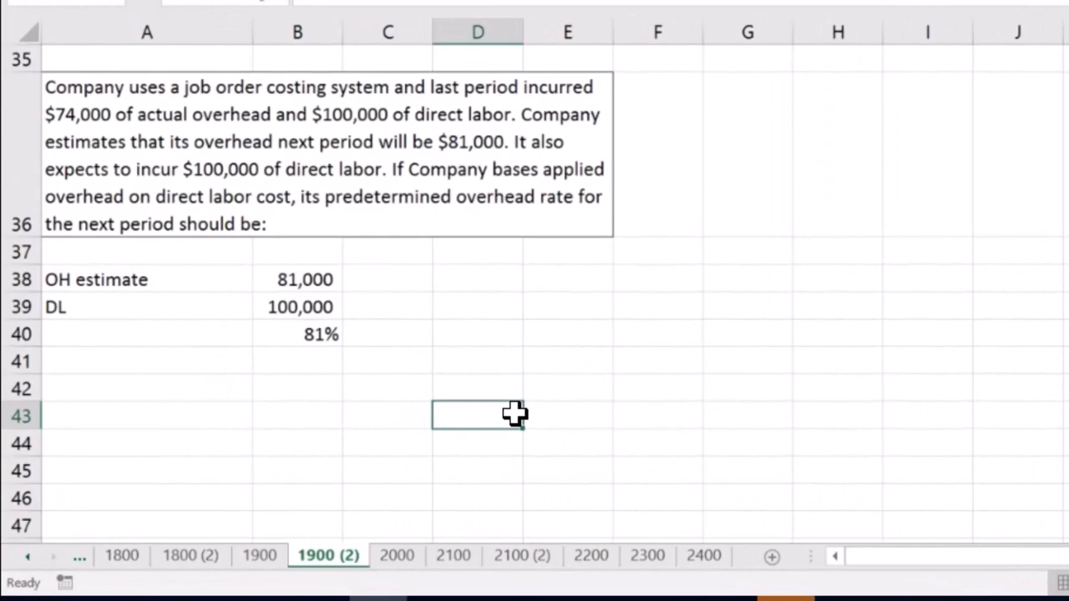
pyautogui.click(329, 351)
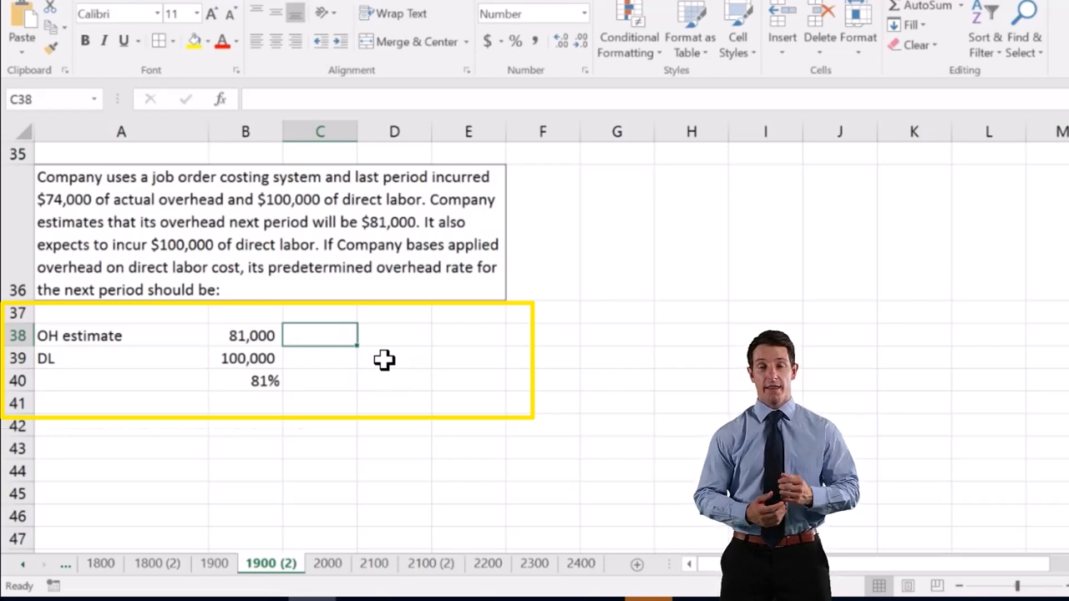
pyautogui.click(321, 381)
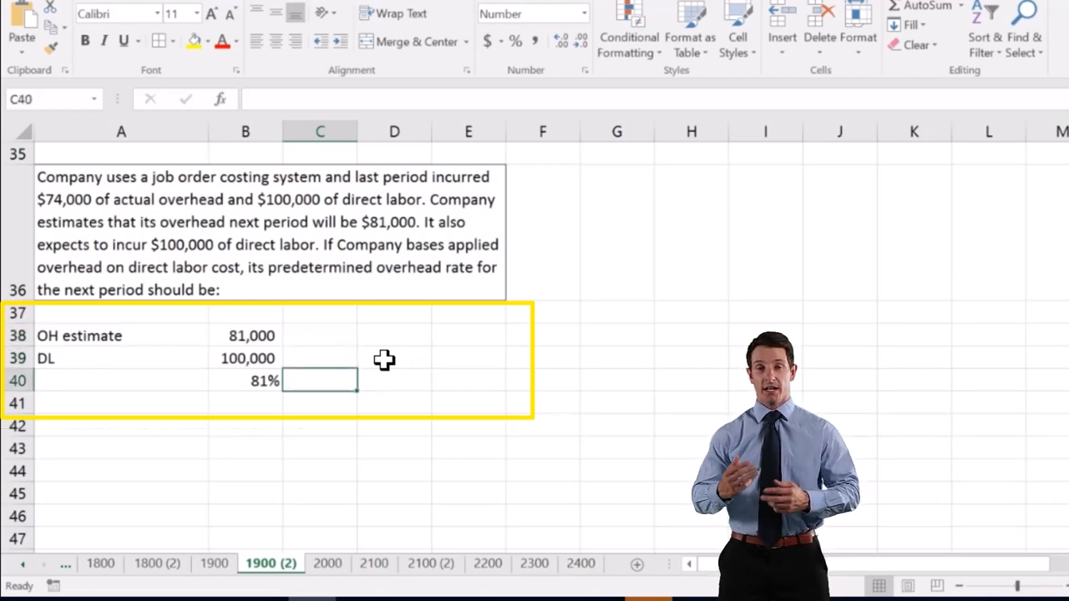